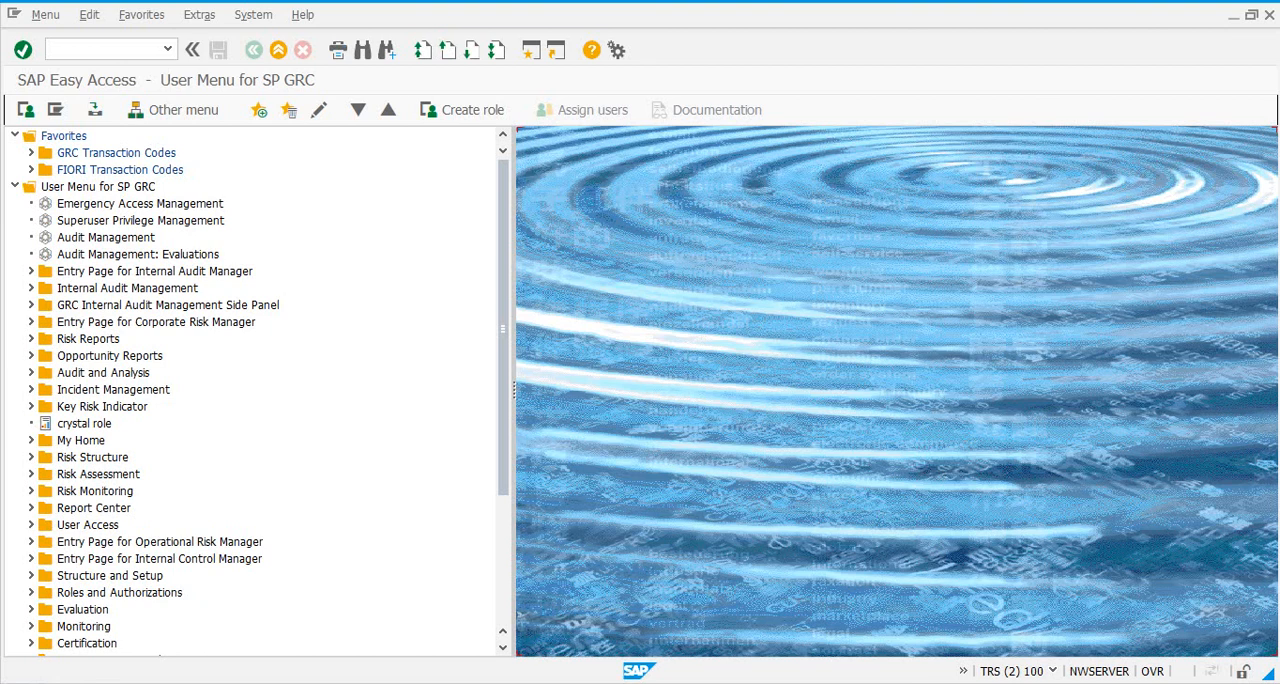
Run transaction SWE2, then SPRO to reach the Customizing: Execute Project screen.
left_click(104, 48)
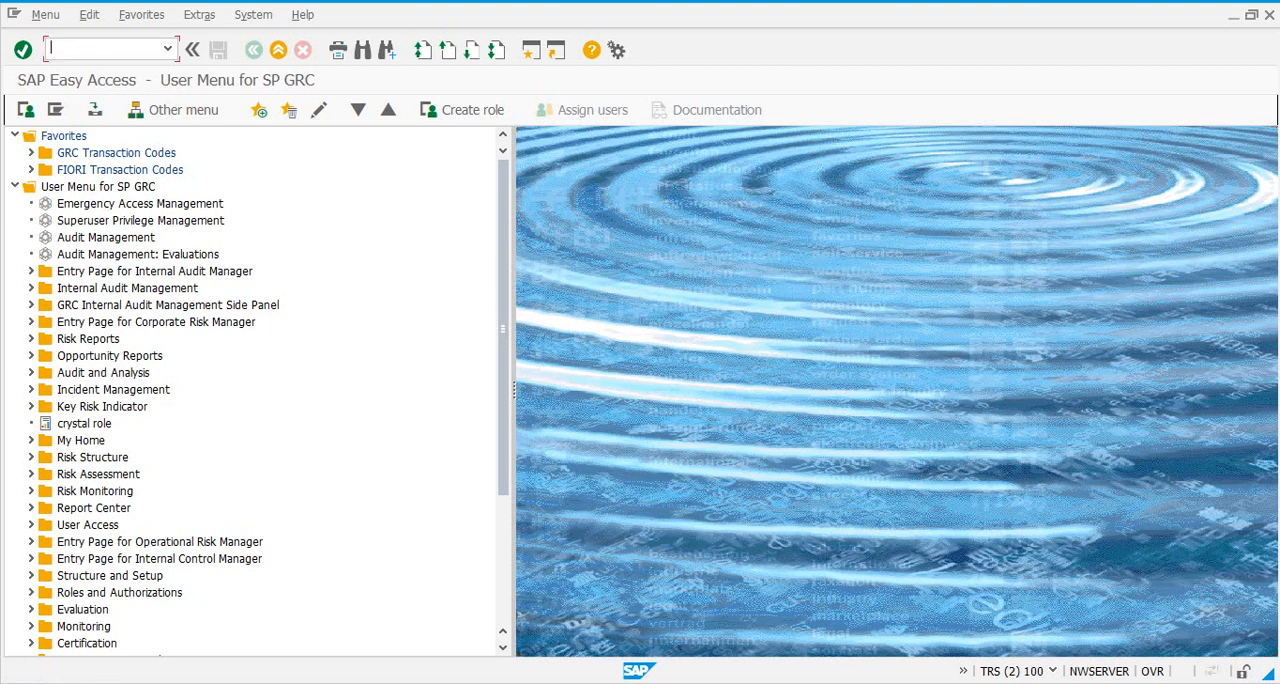
type("SWE2")
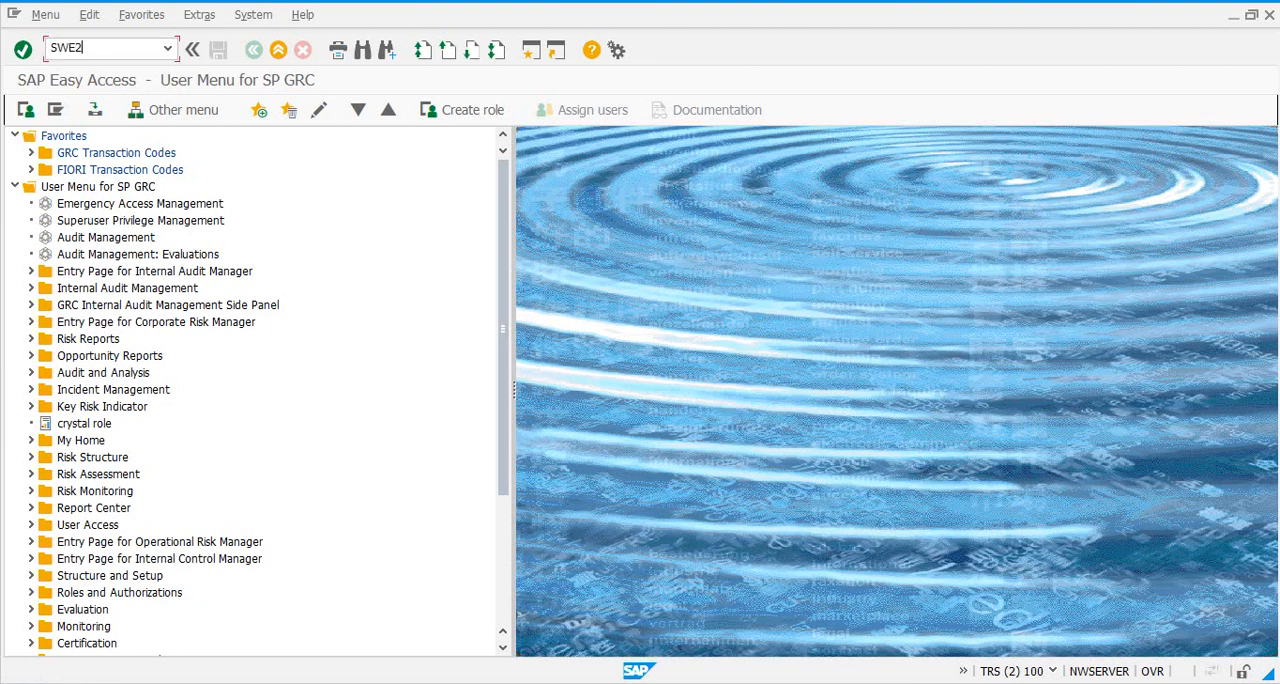
key("Enter")
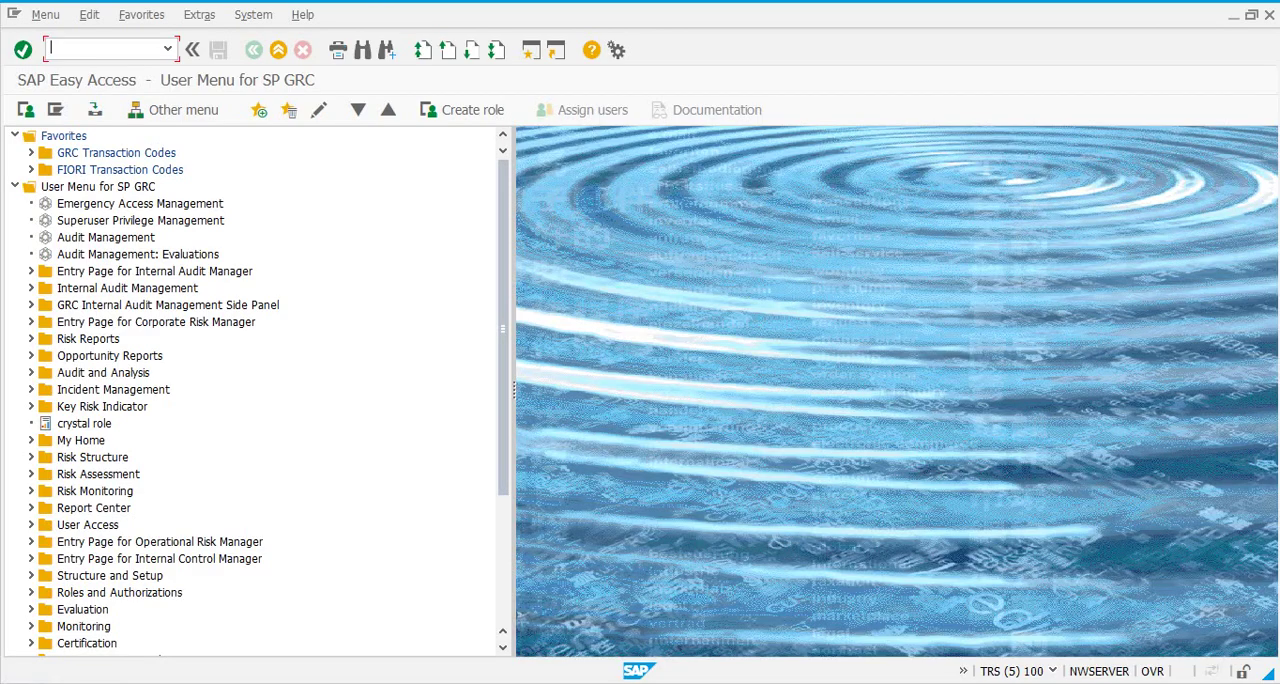
type("spro")
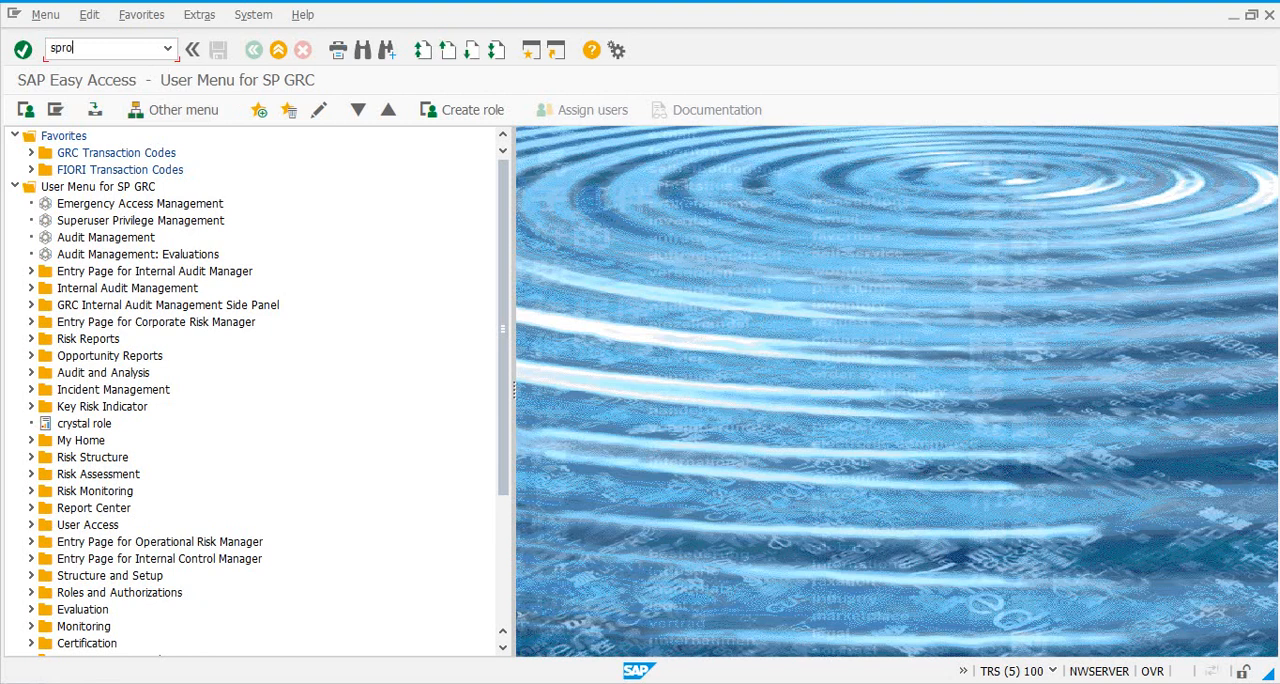
key("Enter")
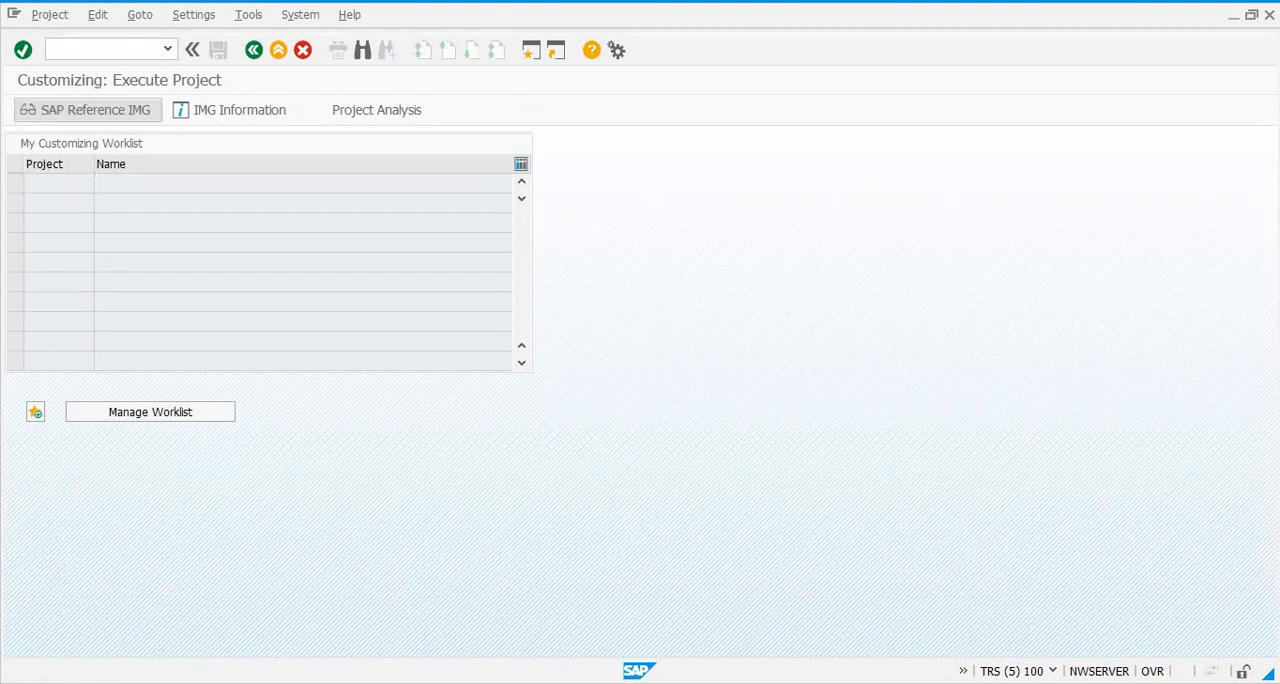
In the SAP Reference IMG, expand Governance, Risk and Compliance down to the event type linkage activity.
left_click(104, 110)
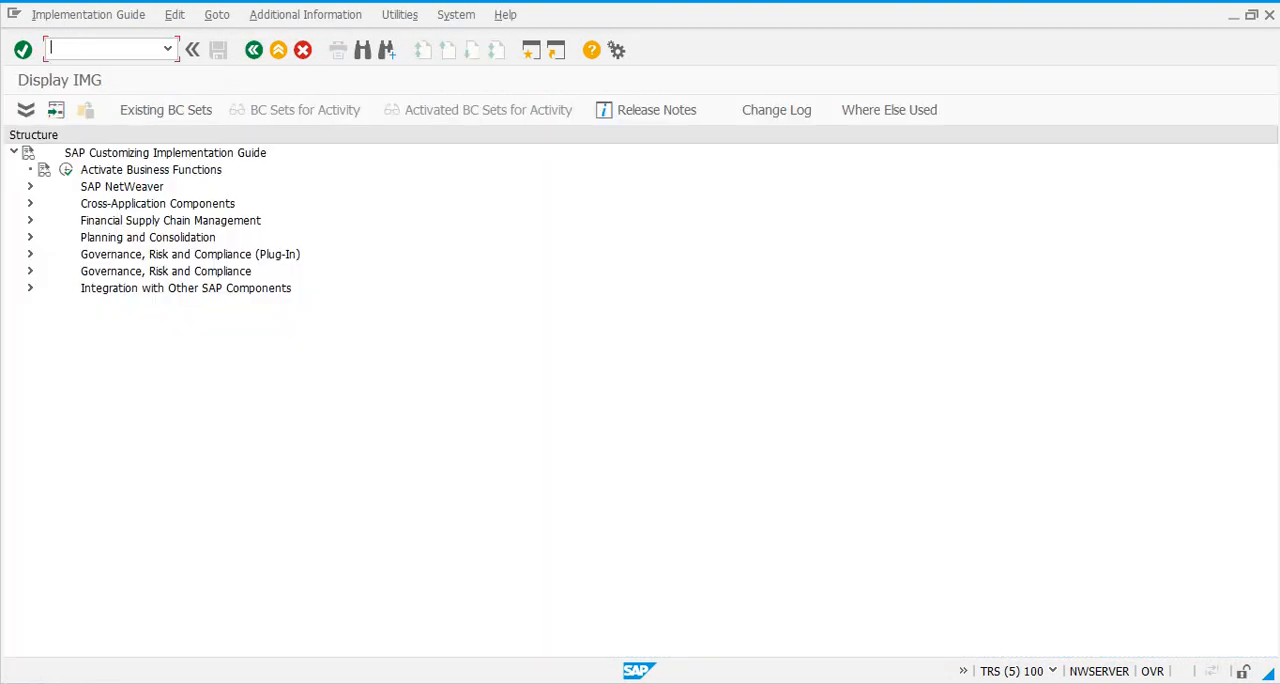
left_click(32, 272)
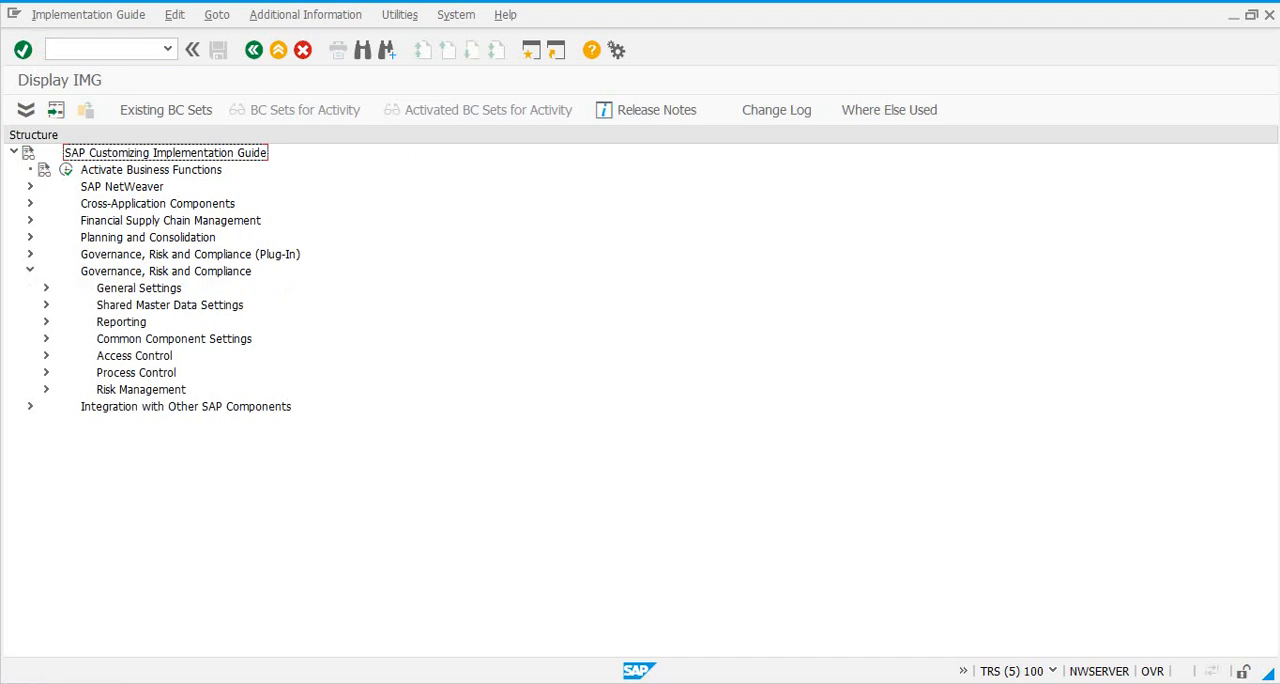
left_click(46, 356)
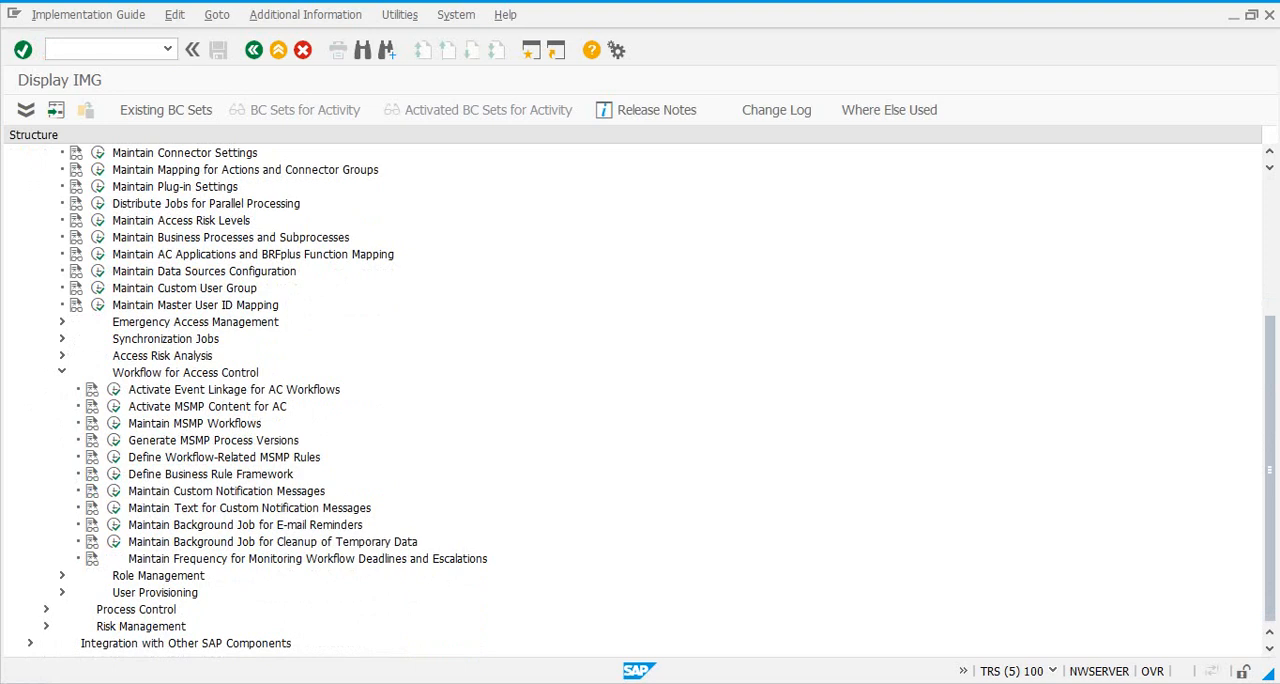
left_click(226, 492)
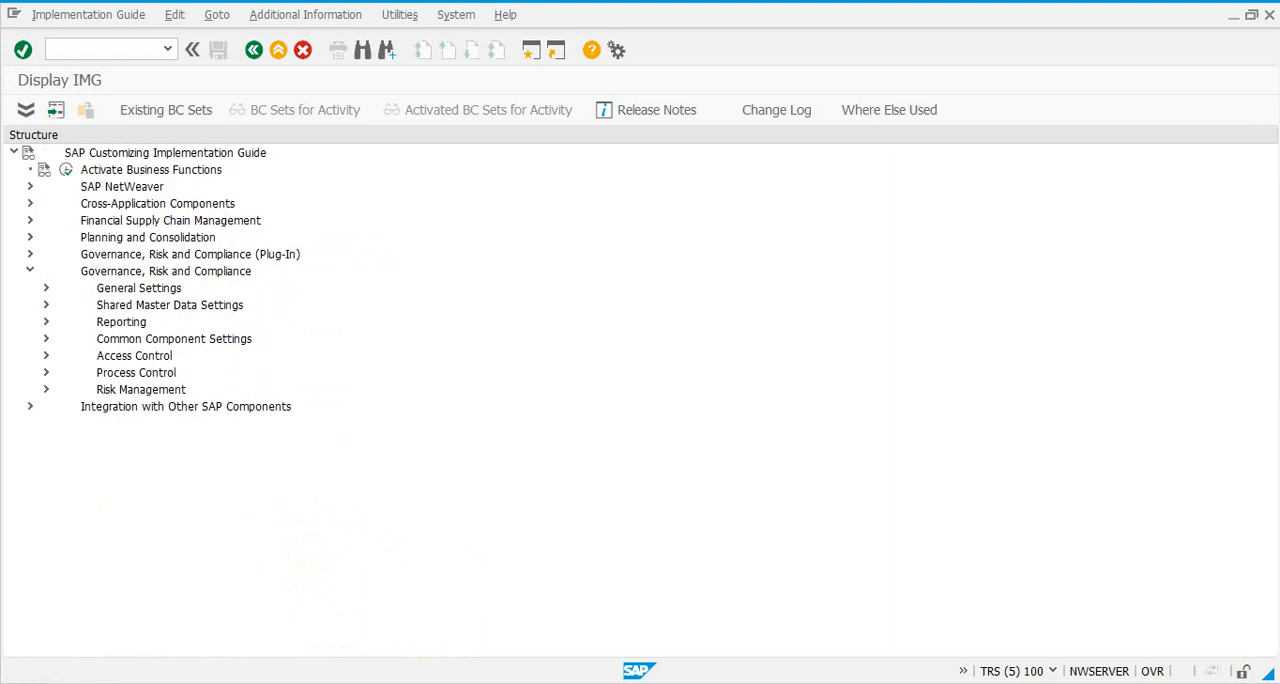
left_click(46, 288)
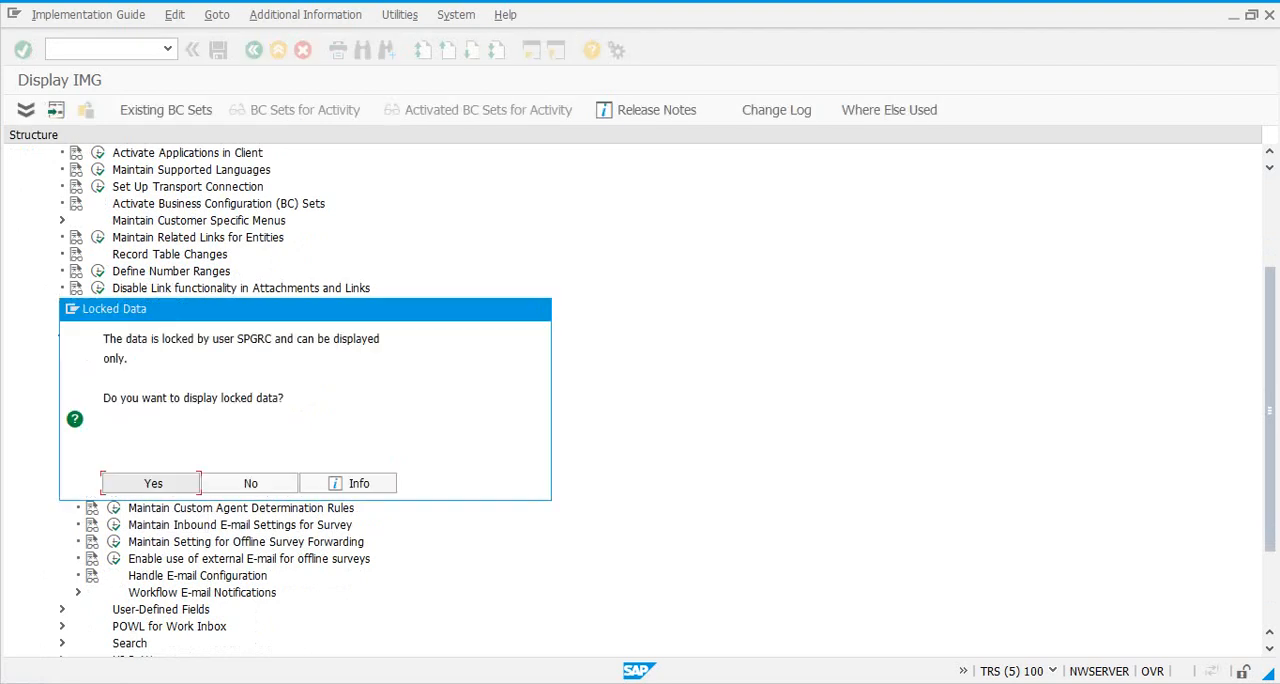
Accept the locked-data prompt and switch the Event Type Linkages table to change mode.
left_click(152, 484)
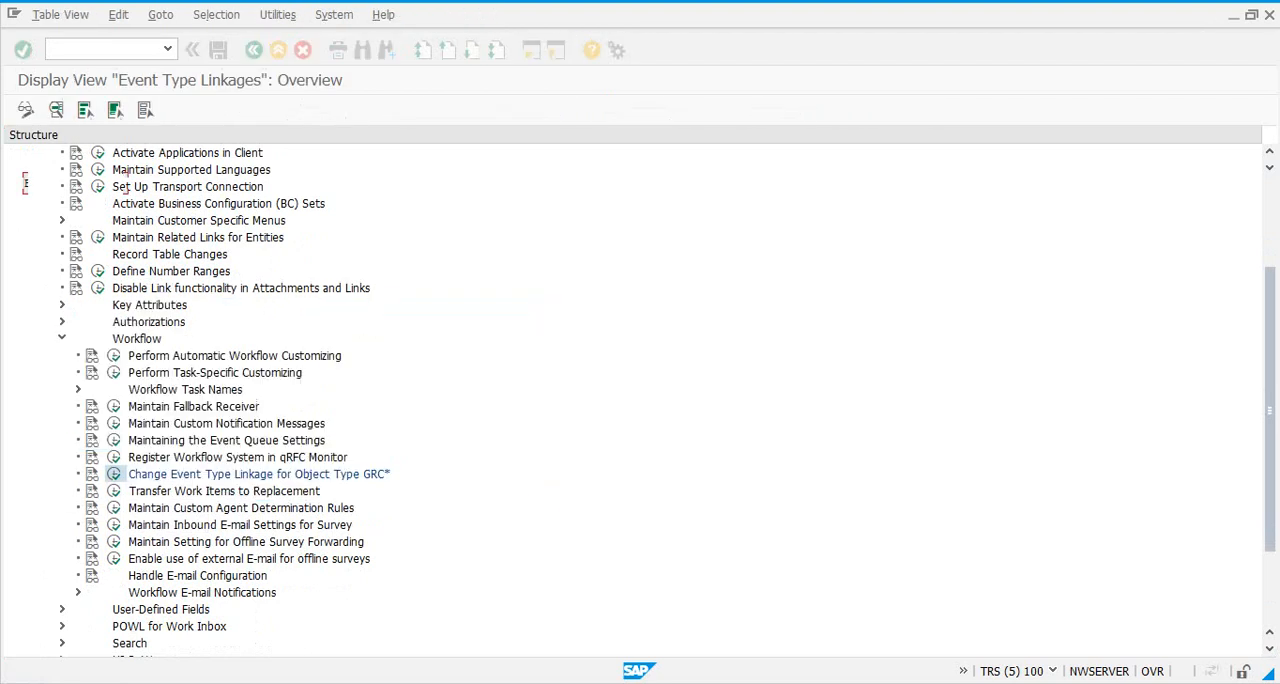
double_click(260, 472)
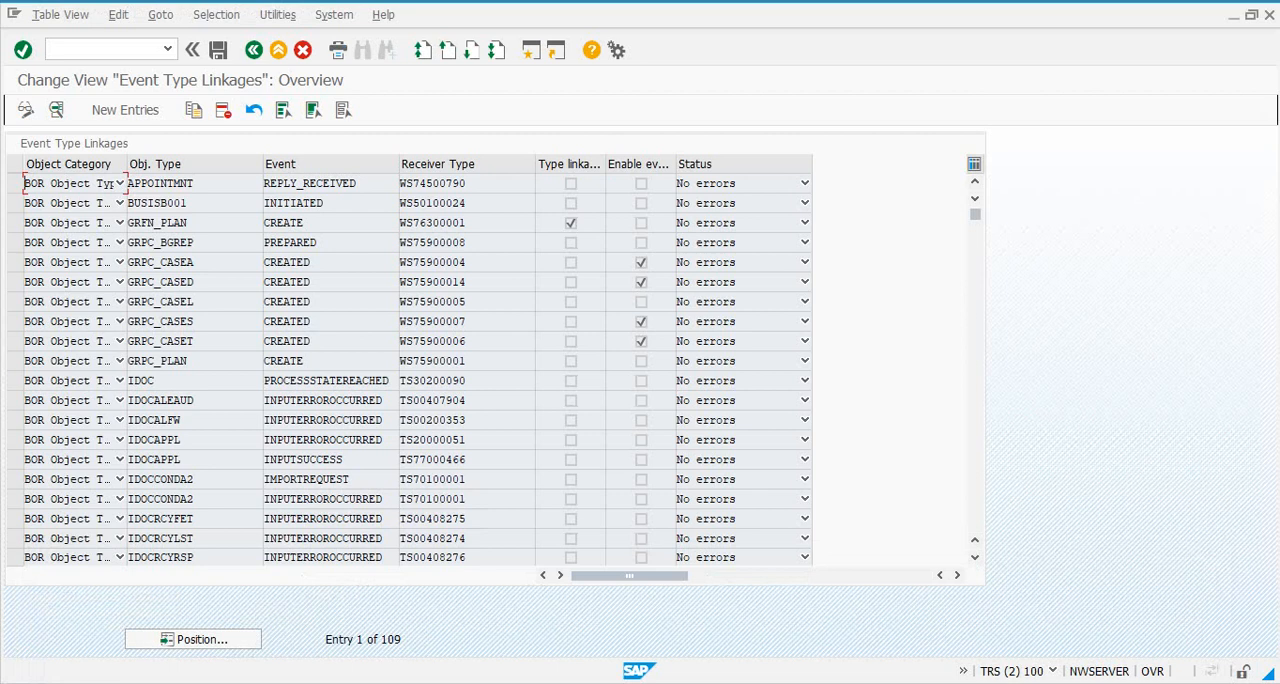
Scroll to the CL_GRAC entries and show details of the CL_GRAC_ACCESS_APPROVAL_WF CANCEL linkage.
scroll("down", 3)
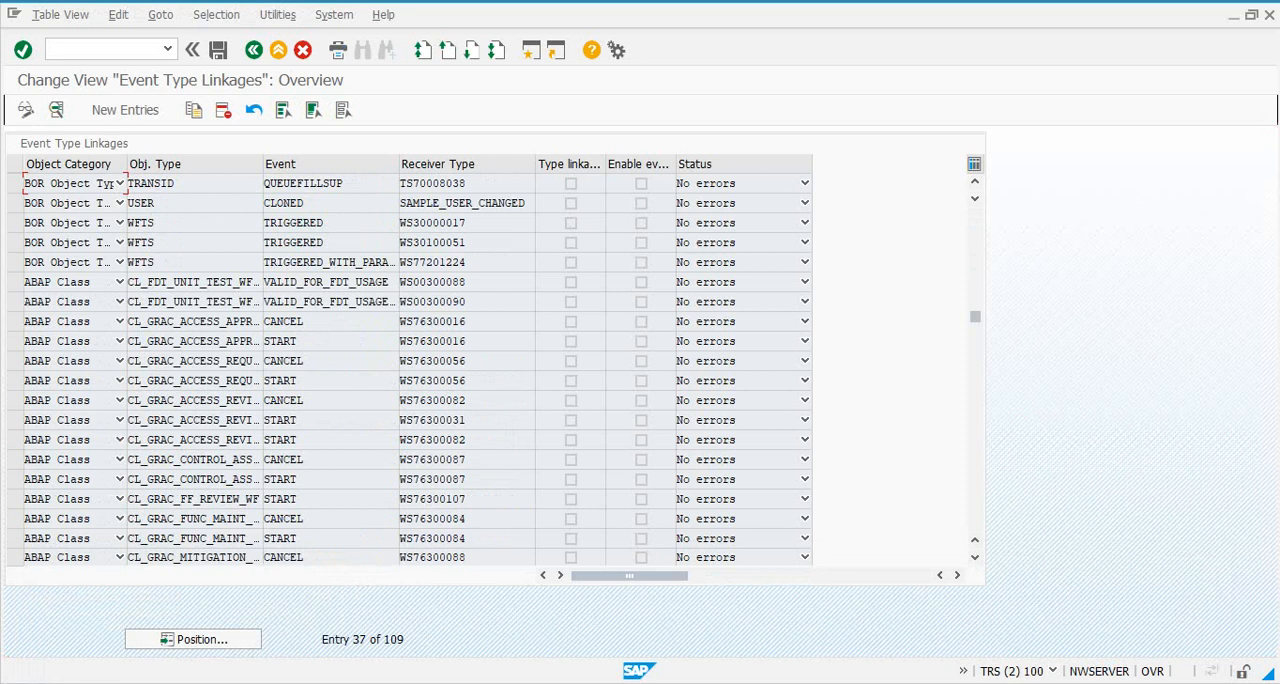
scroll("down", 3)
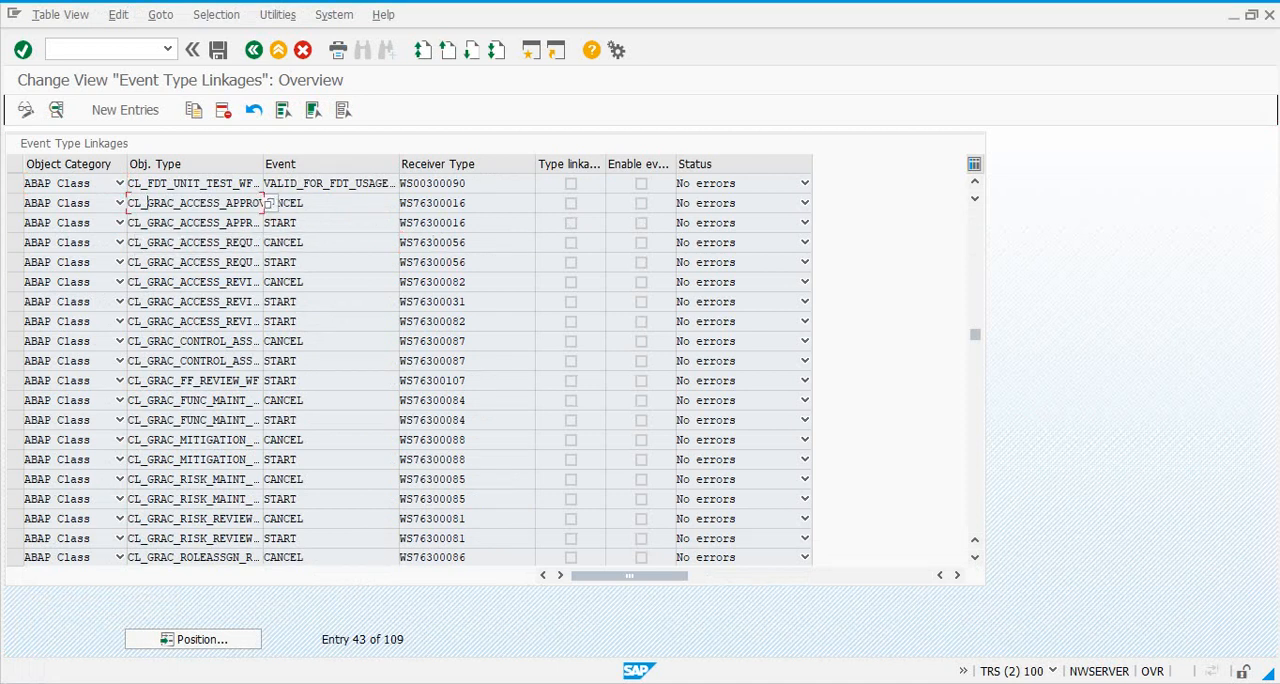
double_click(156, 202)
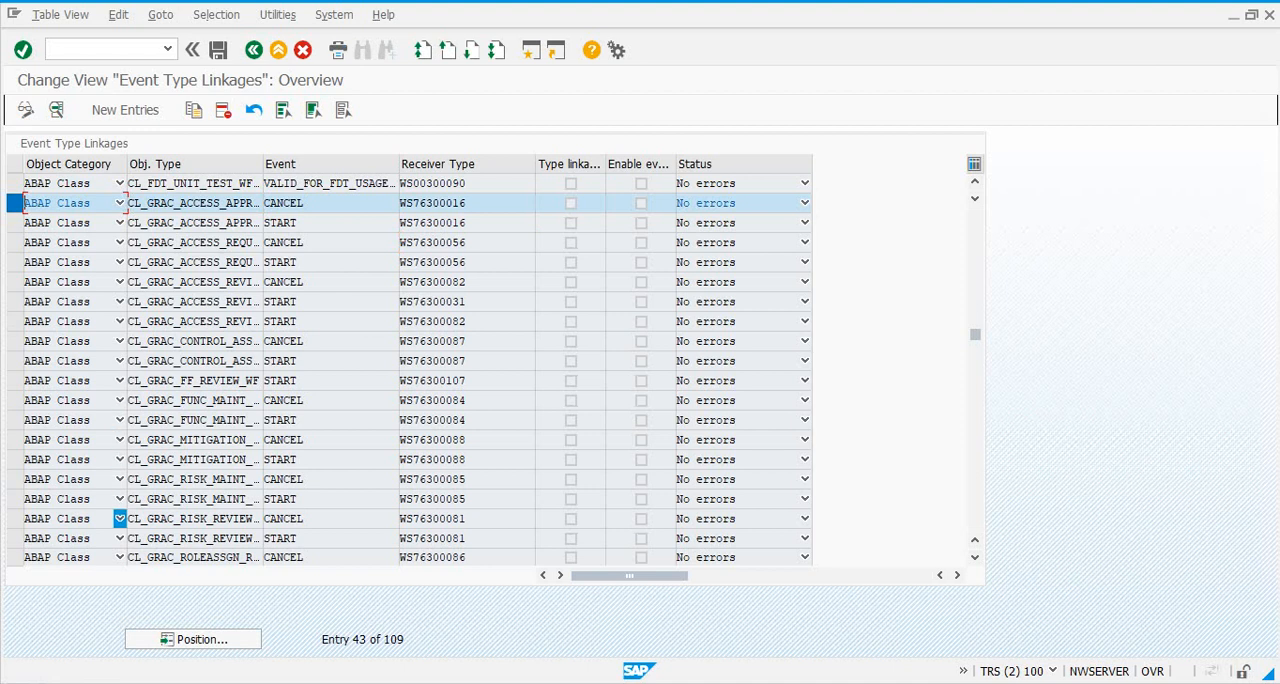
scroll("down", 3)
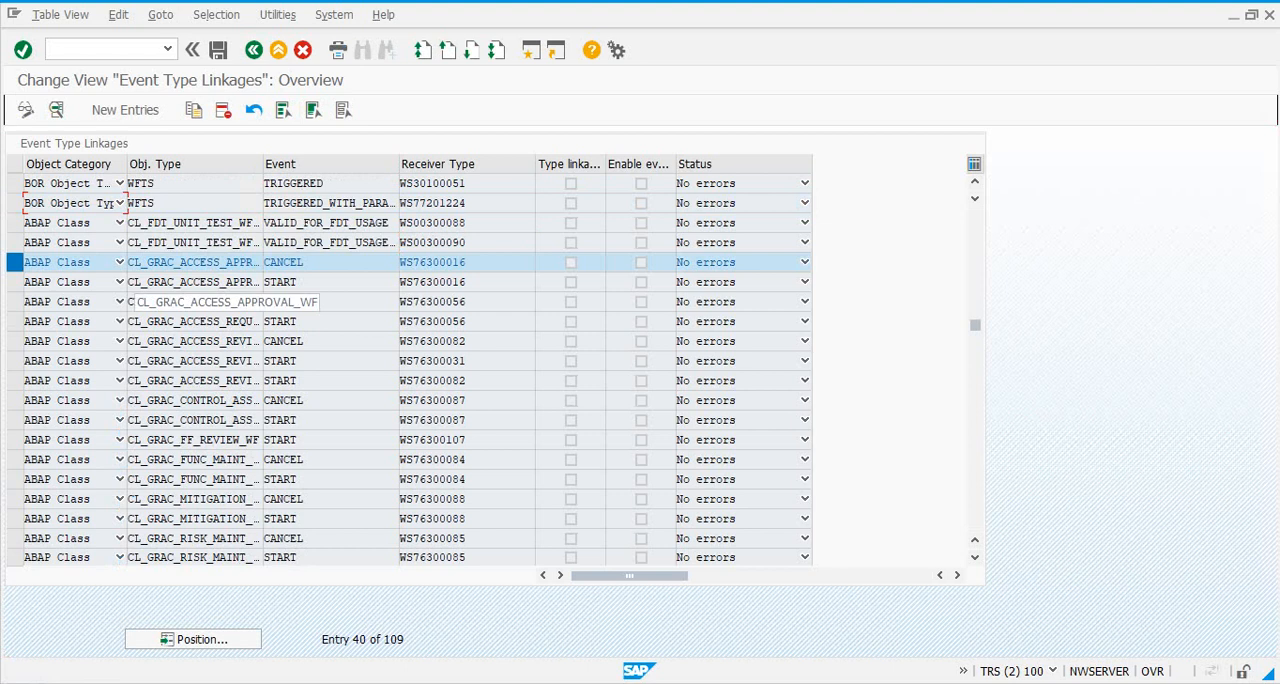
scroll("down", 3)
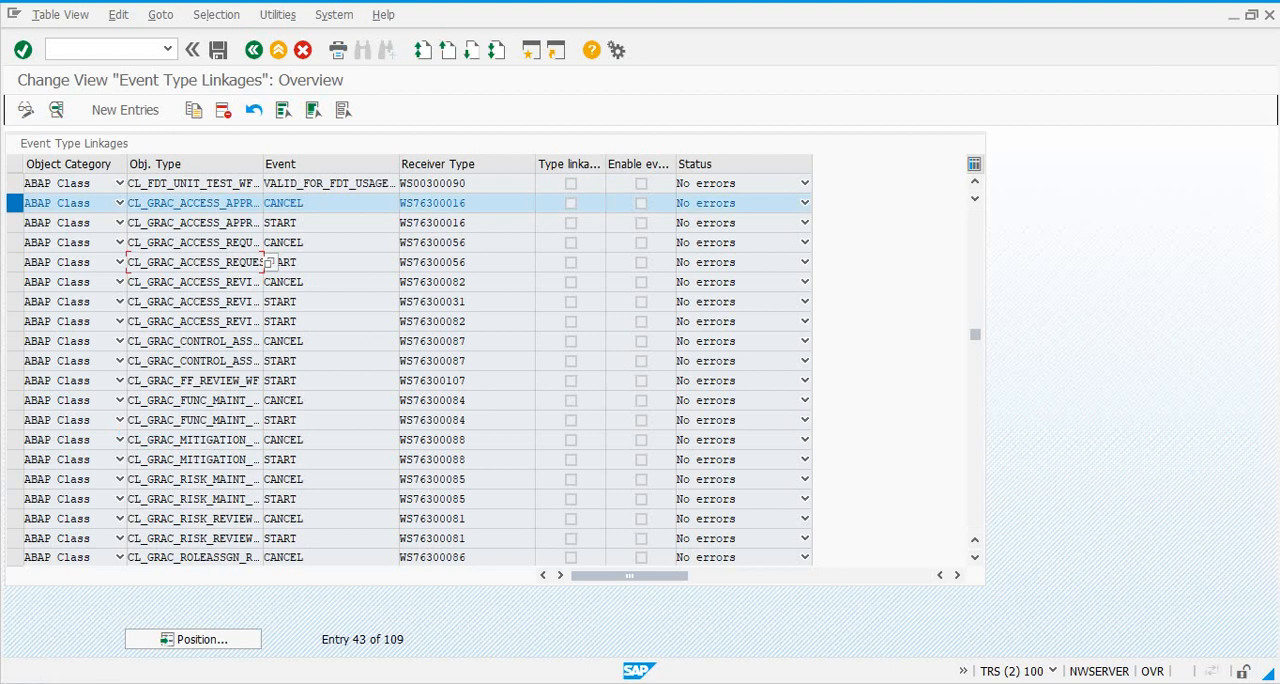
double_click(284, 202)
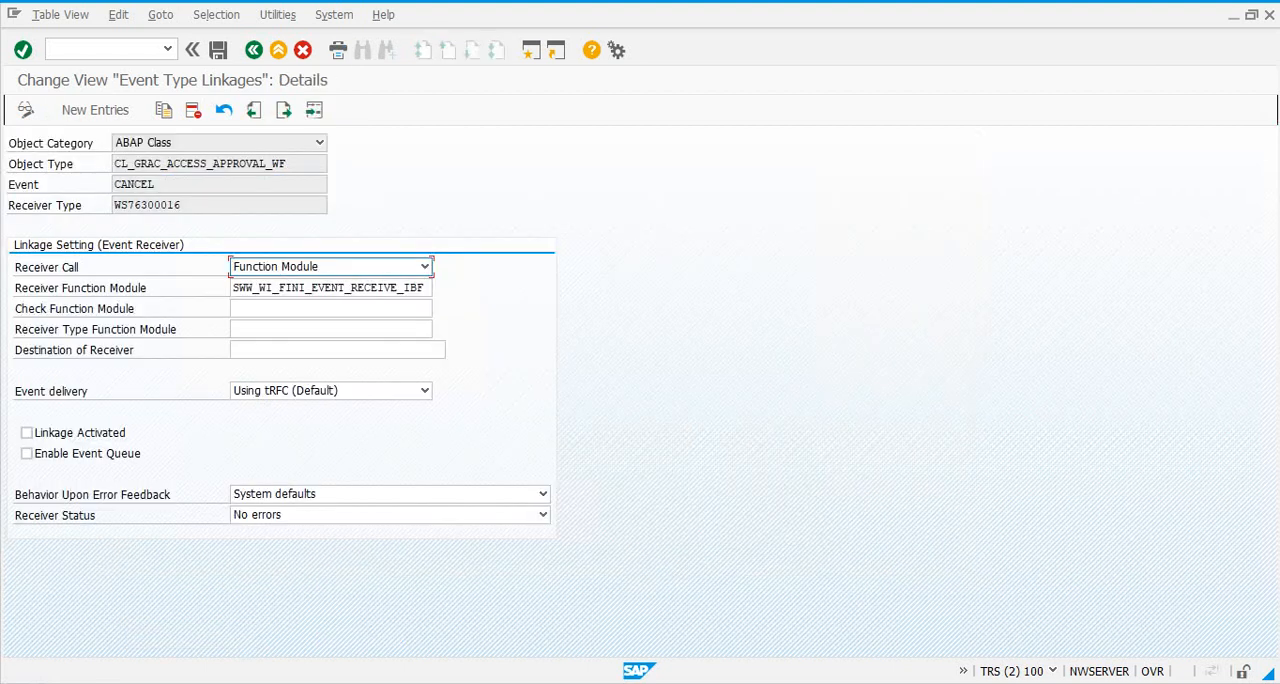
Activate the CANCEL linkage with 'Do not change linkage' and receiver status 'No errors', and save.
left_click(24, 432)
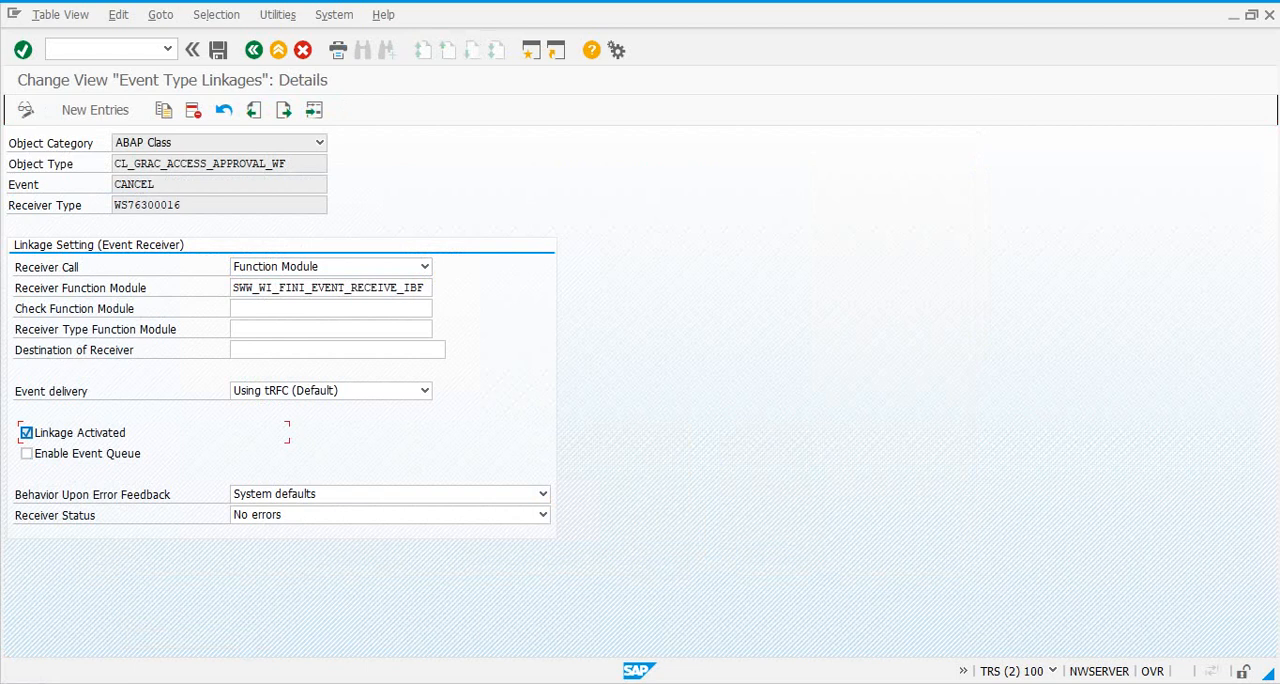
left_click(542, 494)
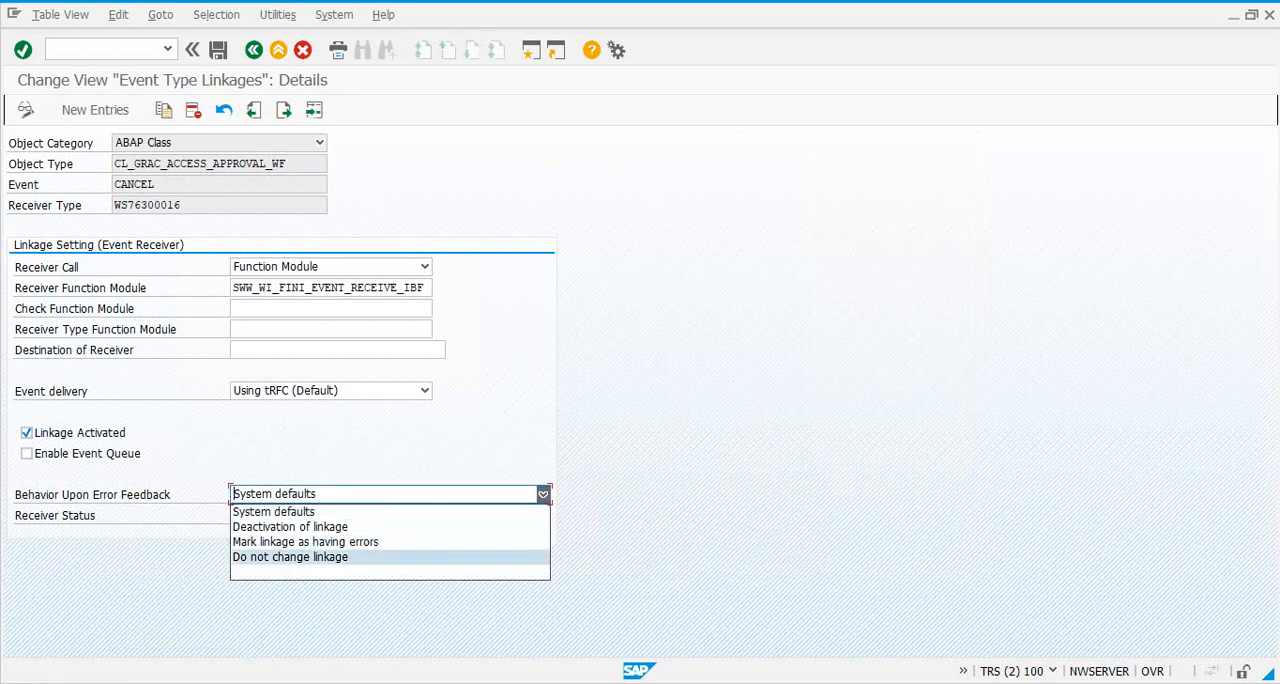
left_click(290, 556)
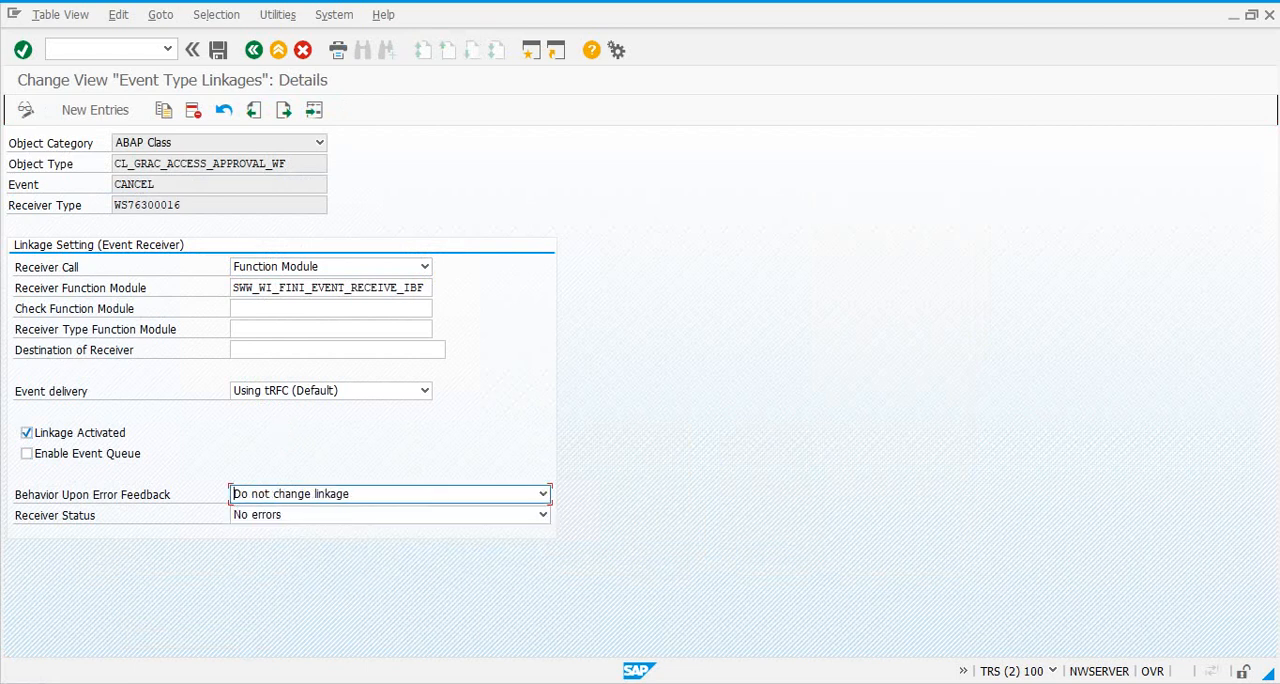
left_click(540, 516)
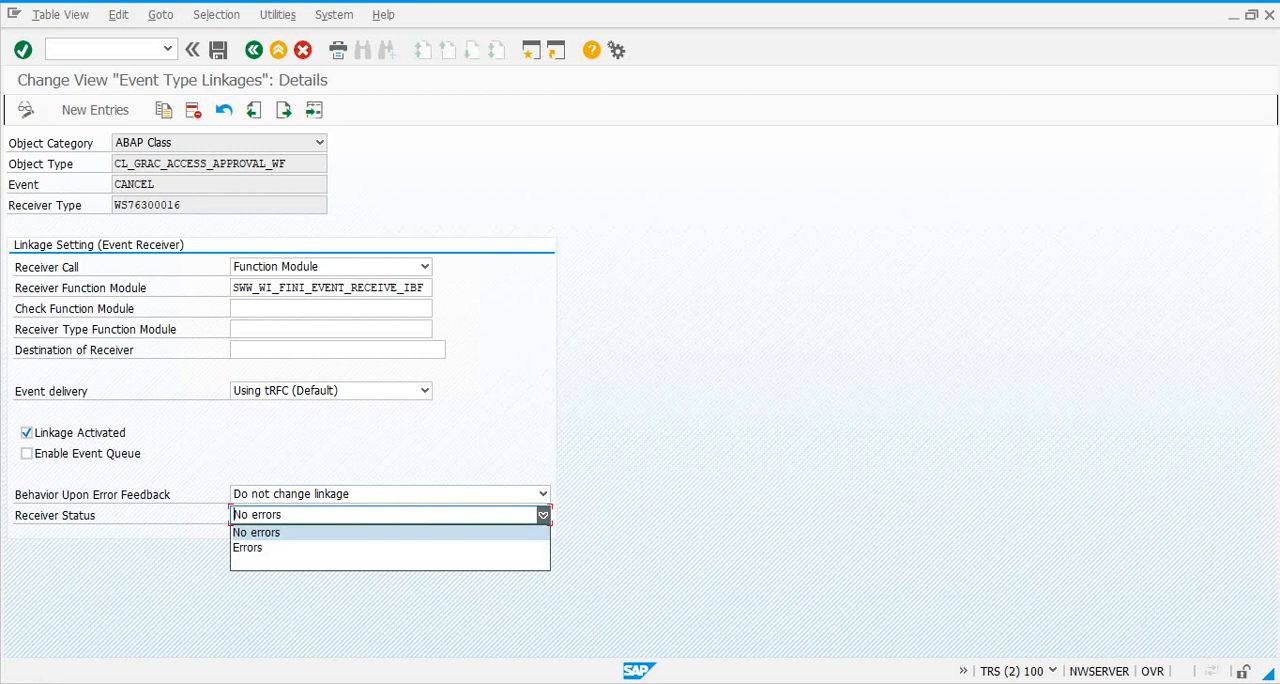
left_click(256, 532)
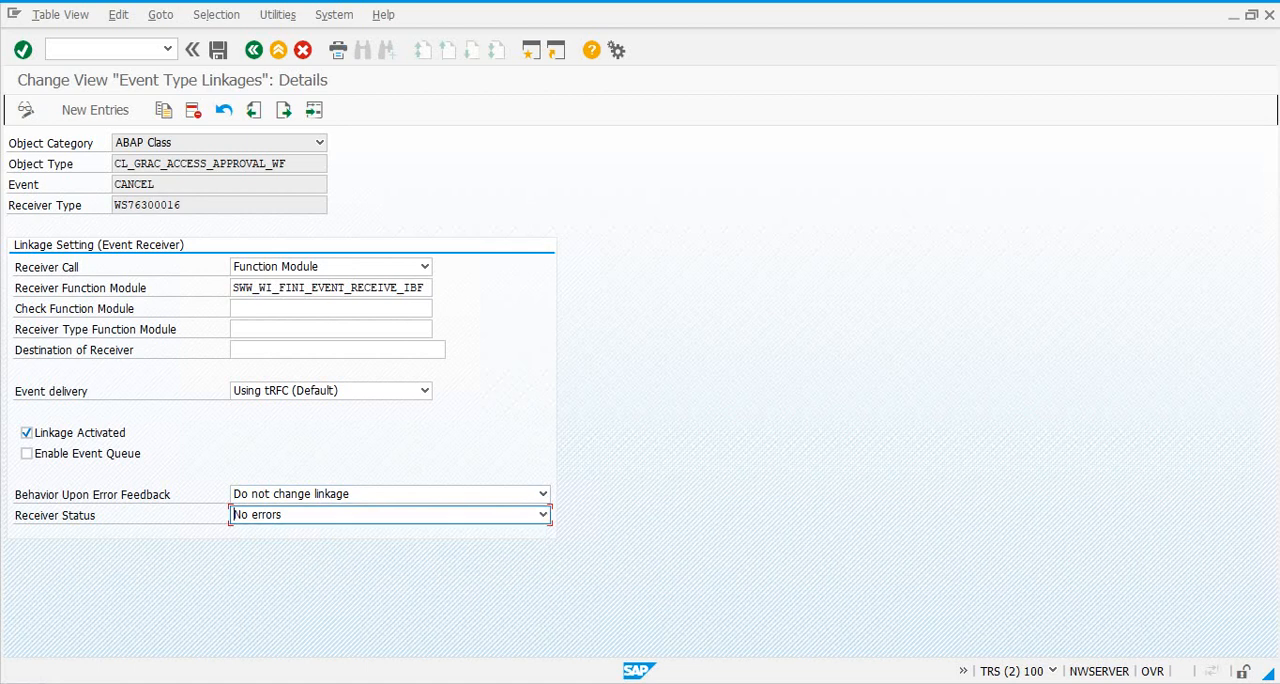
left_click(222, 52)
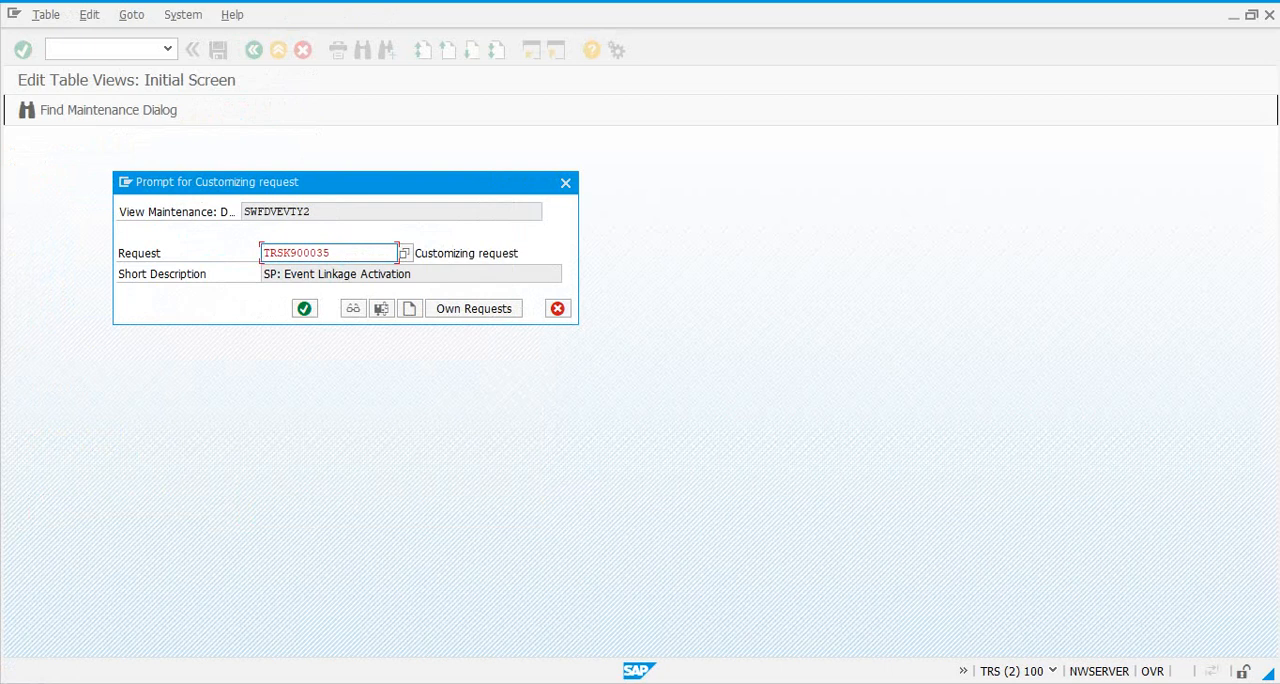
Confirm customizing request TRSK900038 so the CANCEL linkage changes are saved.
left_click(304, 308)
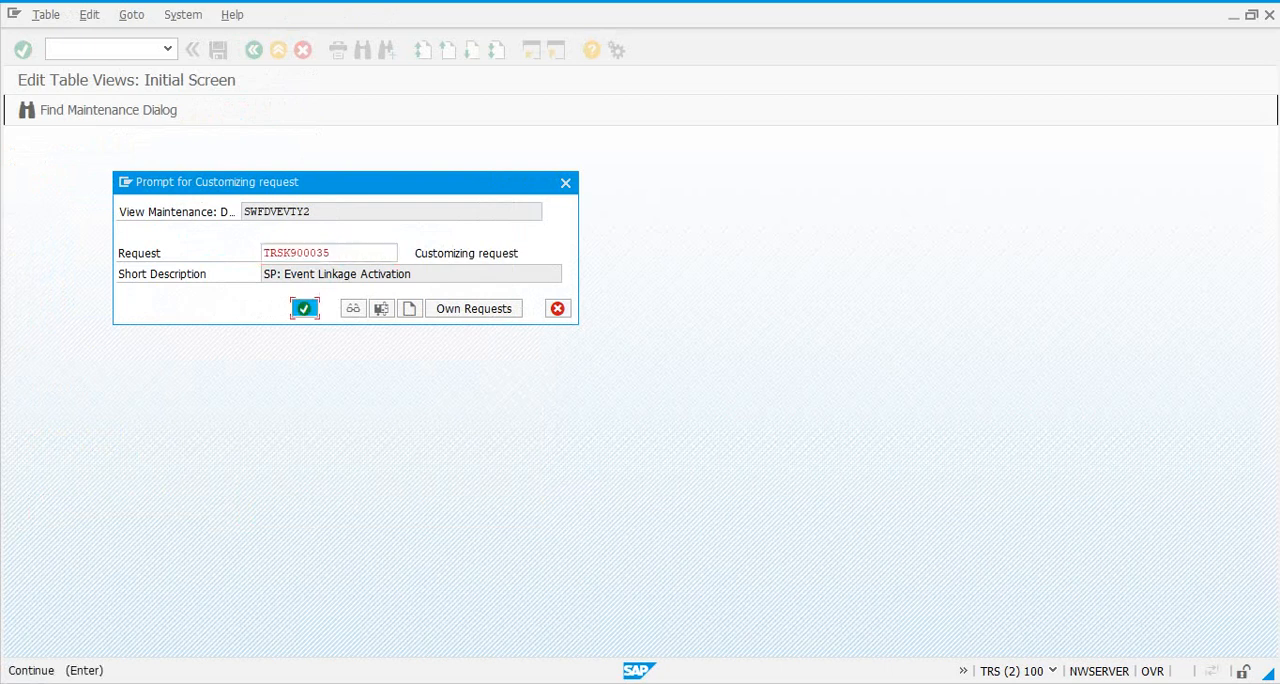
left_click(304, 308)
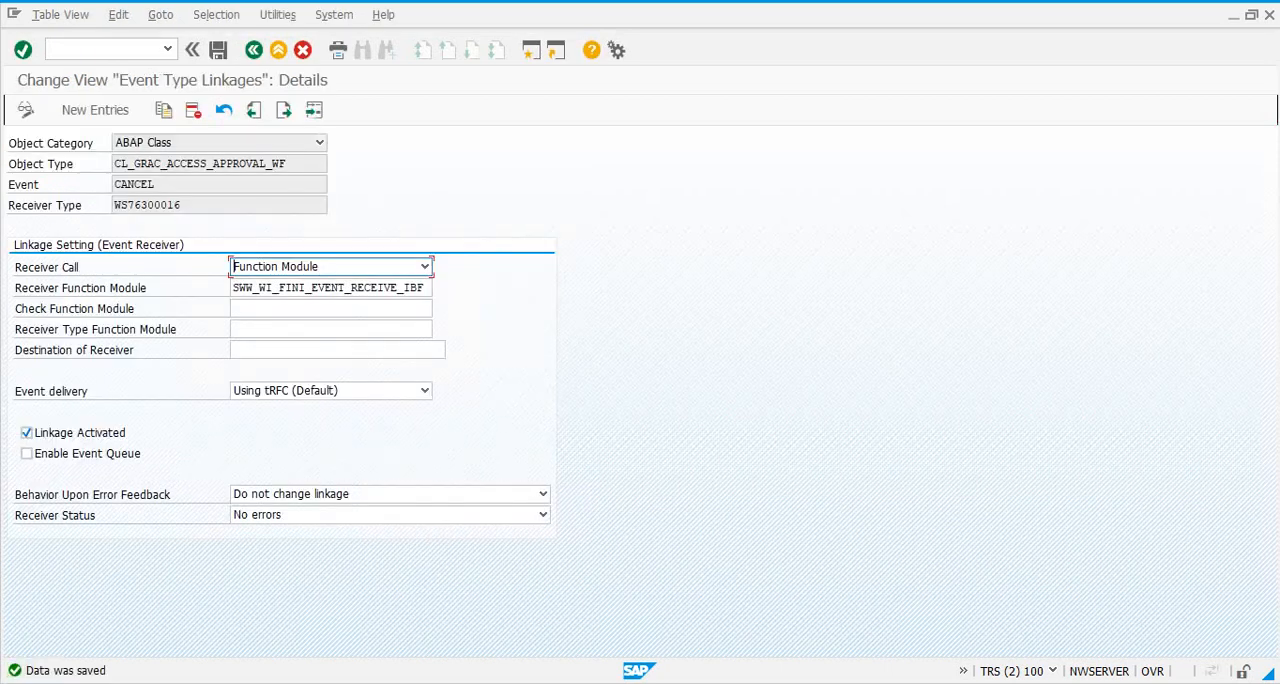
mouse_move(268, 50)
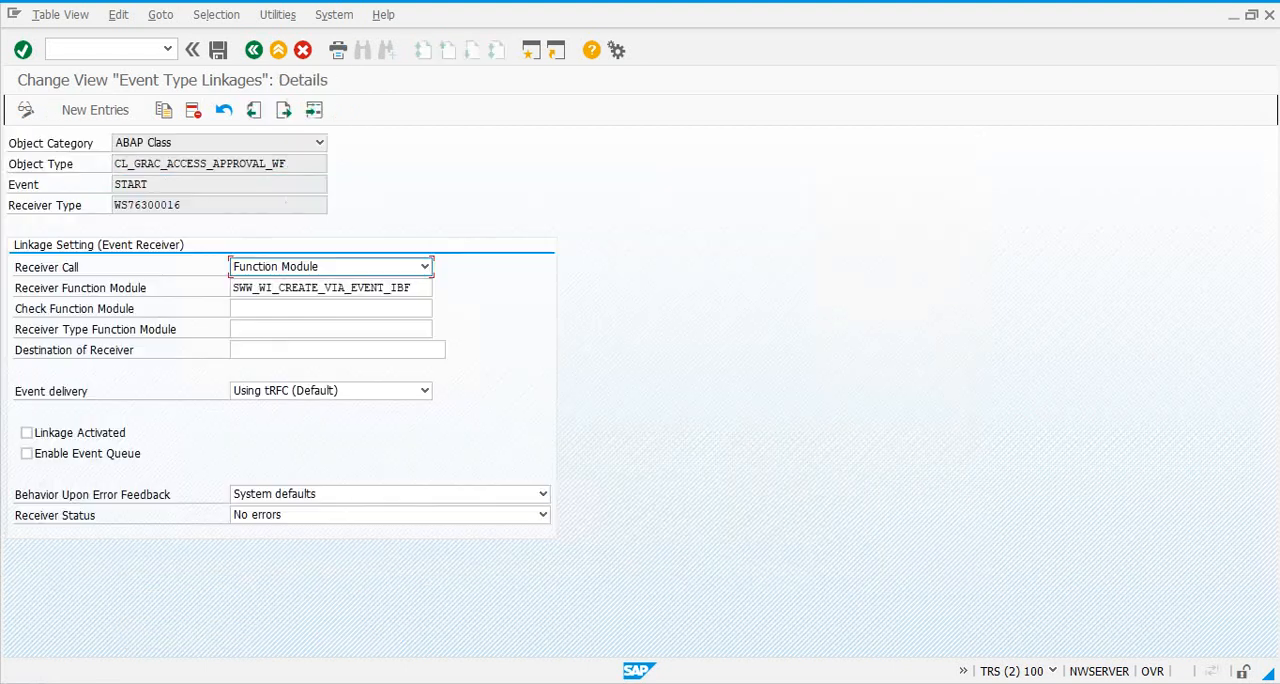
Activate the access approval START linkage with 'Do not change linkage' and move to the access request CANCEL linkage.
left_click(24, 432)
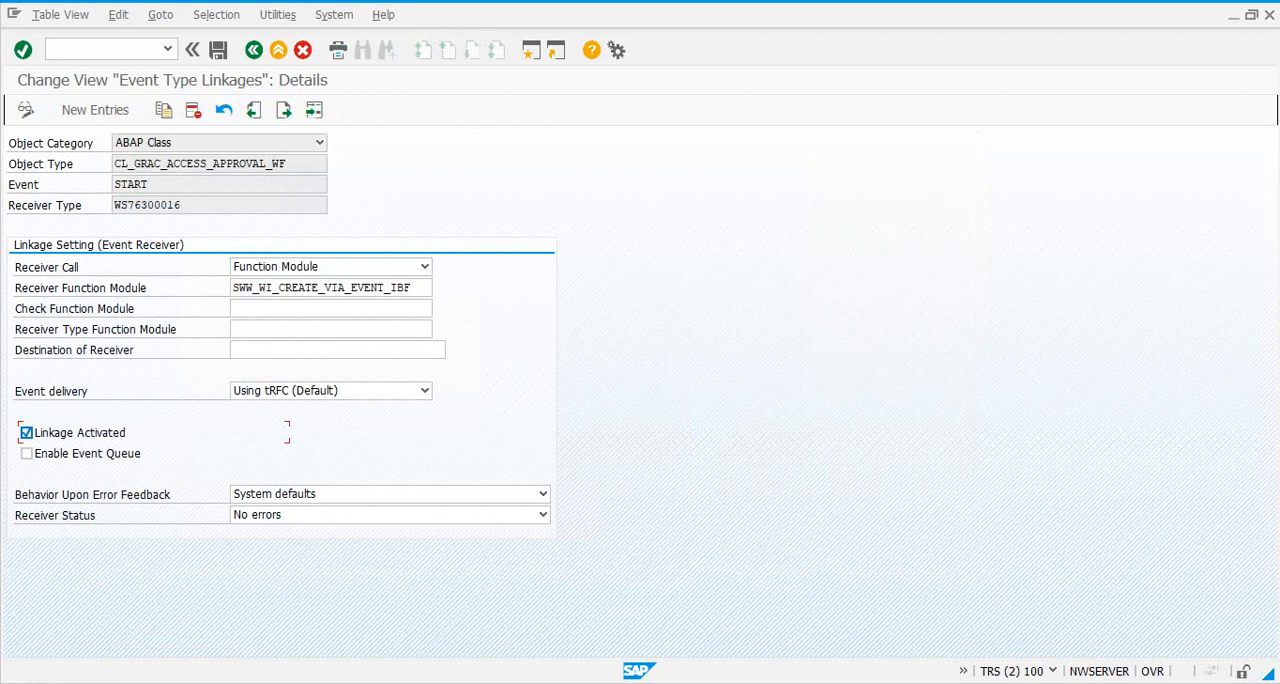
left_click(542, 494)
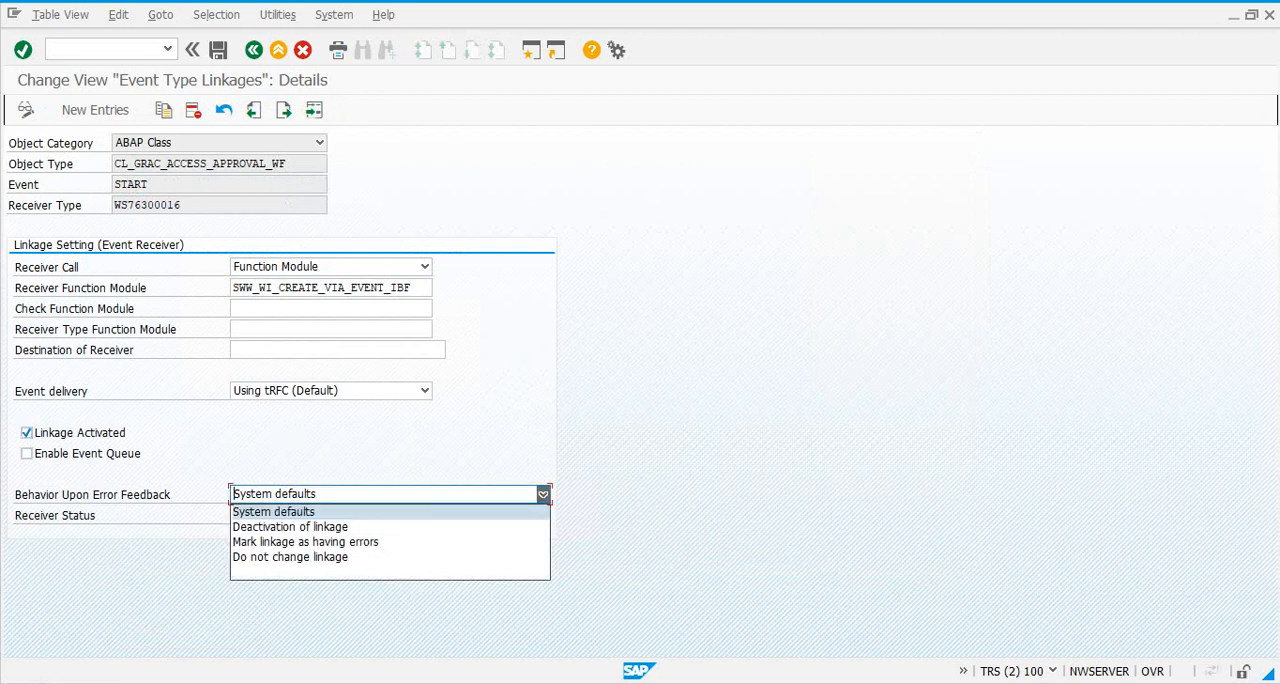
left_click(288, 556)
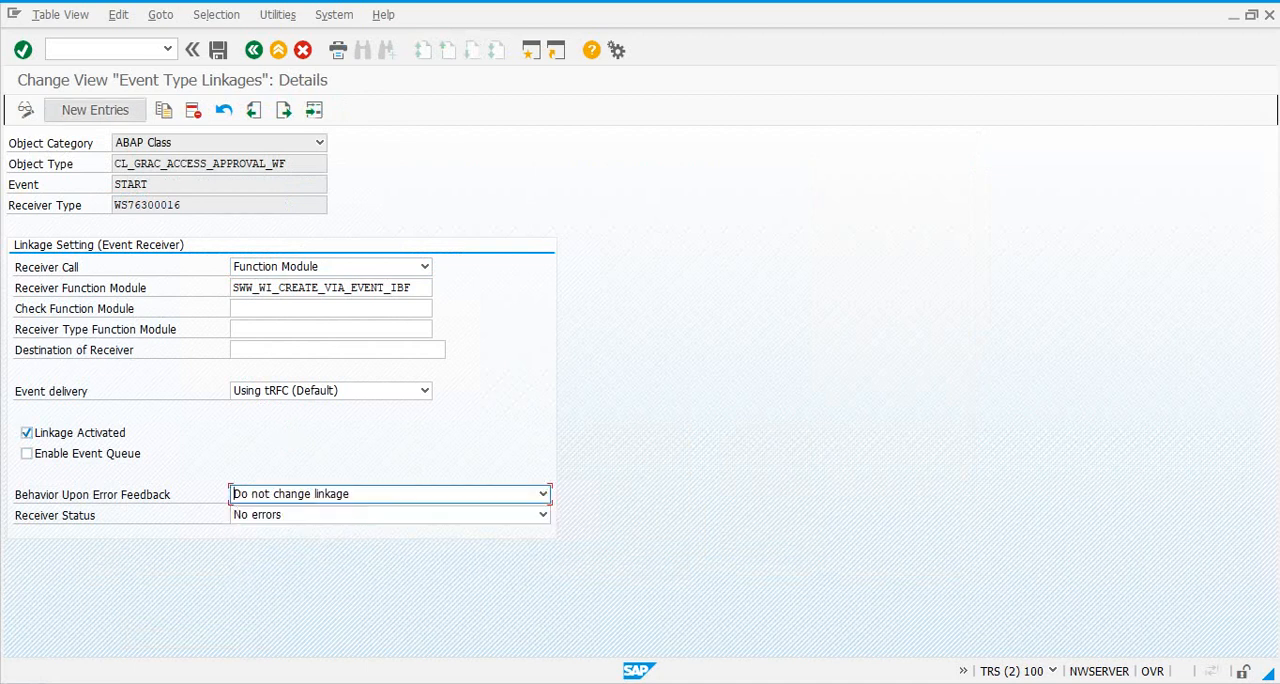
left_click(224, 50)
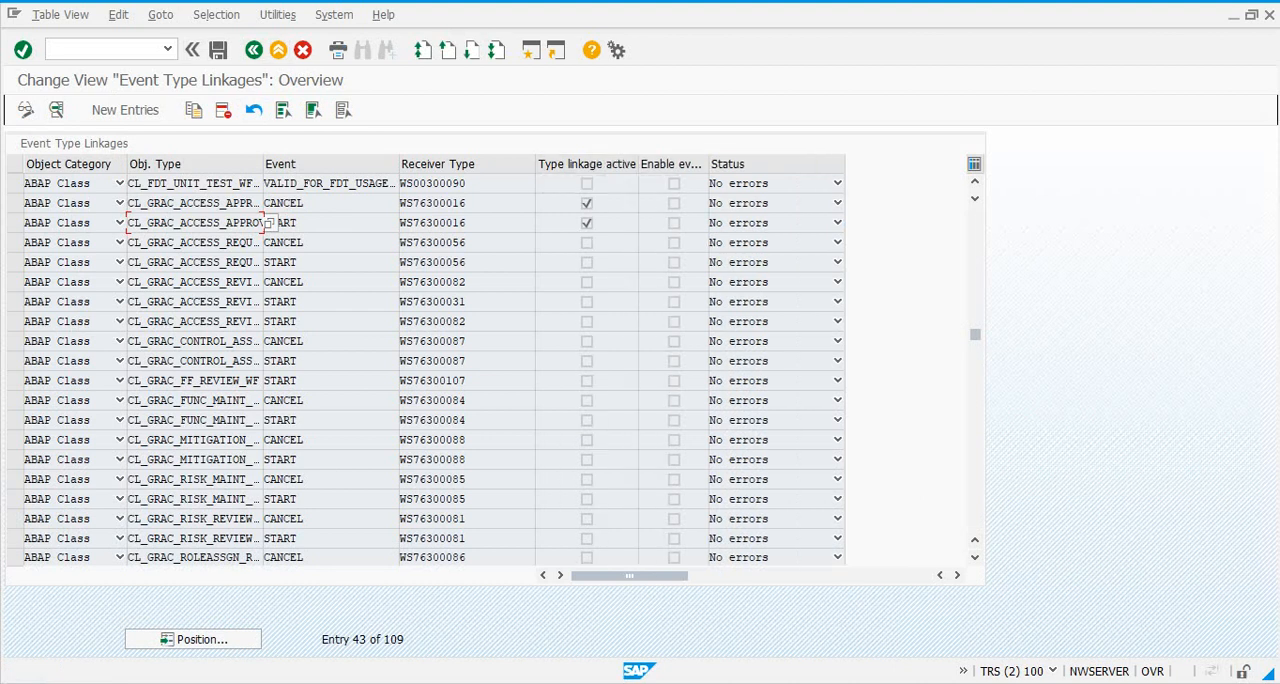
double_click(190, 242)
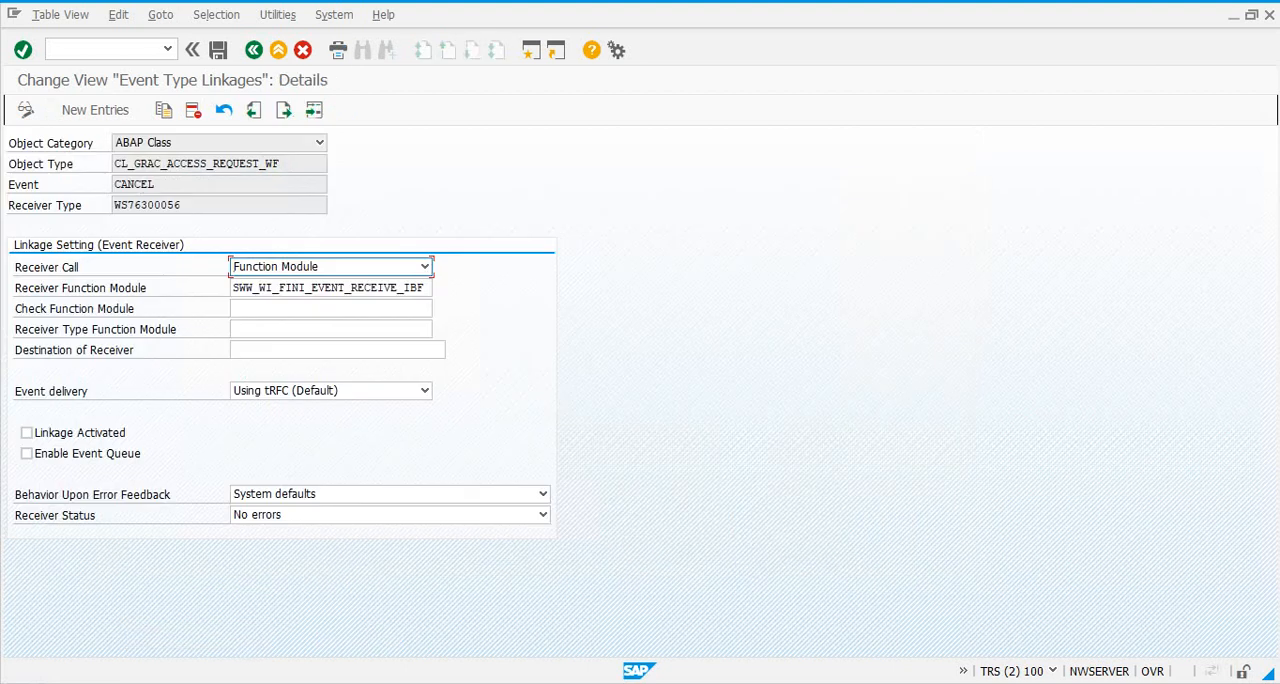
Activate the CL_GRAC_ACCESS_REQUEST_WF CANCEL and START linkages, each with 'Do not change linkage'.
left_click(26, 432)
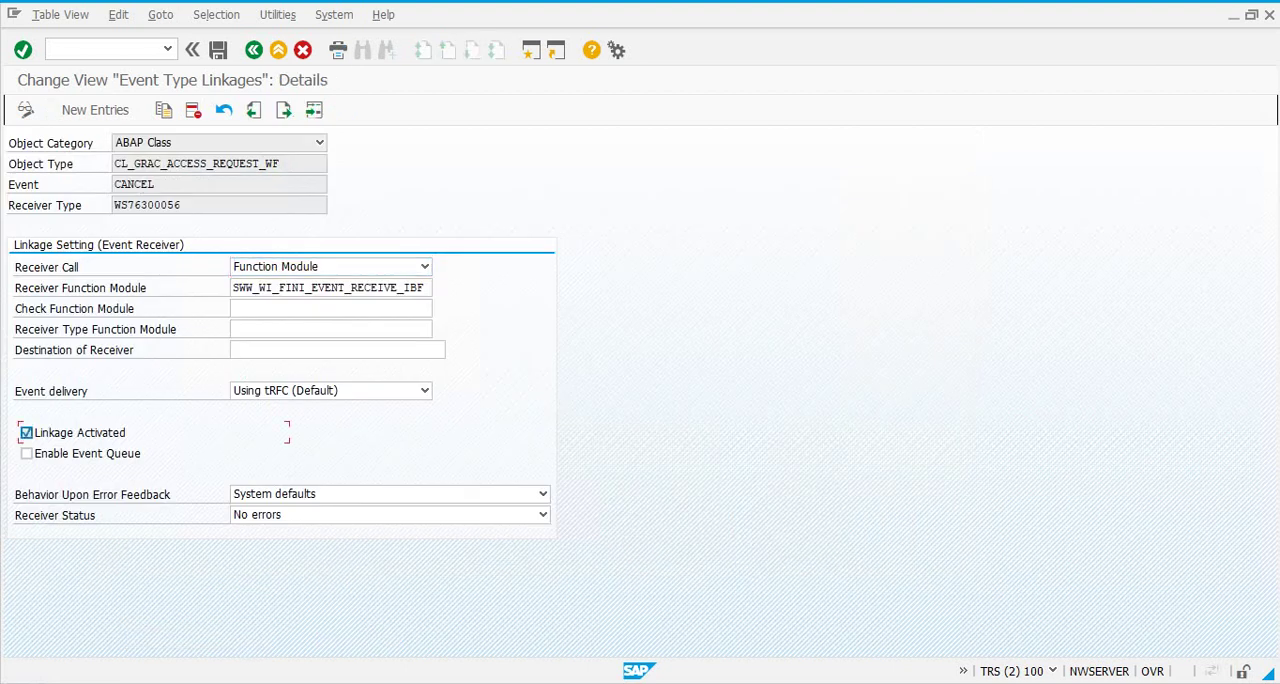
left_click(542, 494)
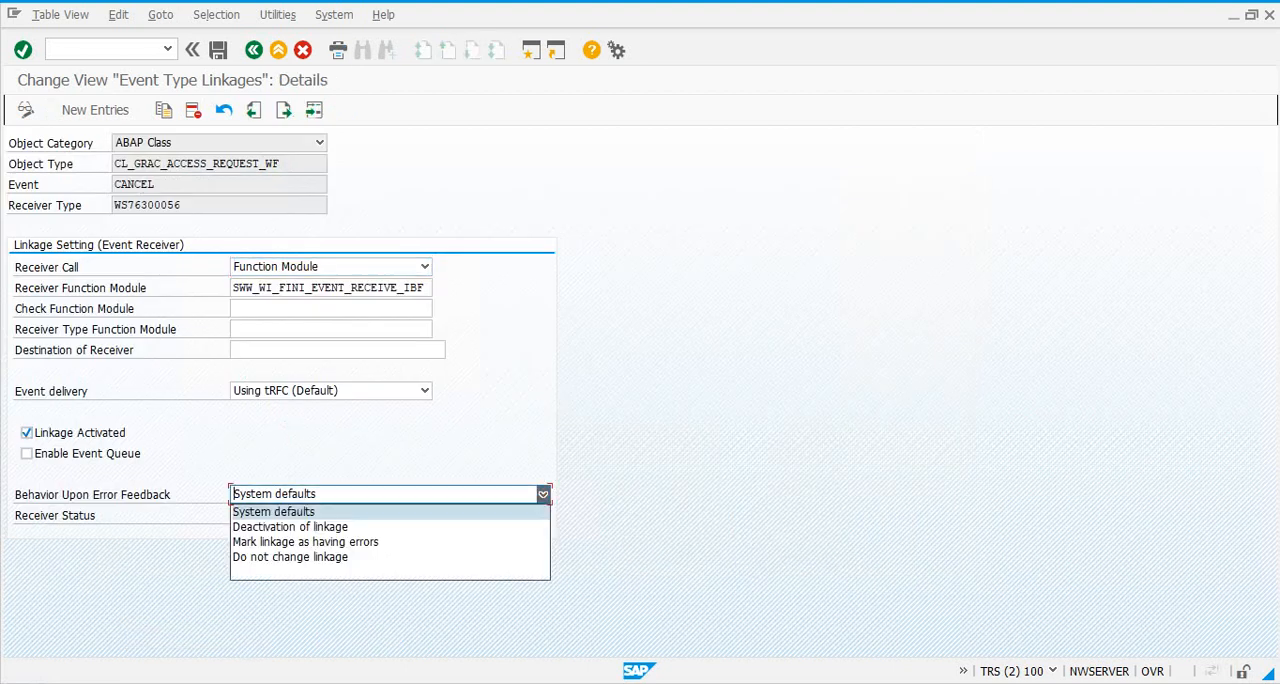
left_click(290, 556)
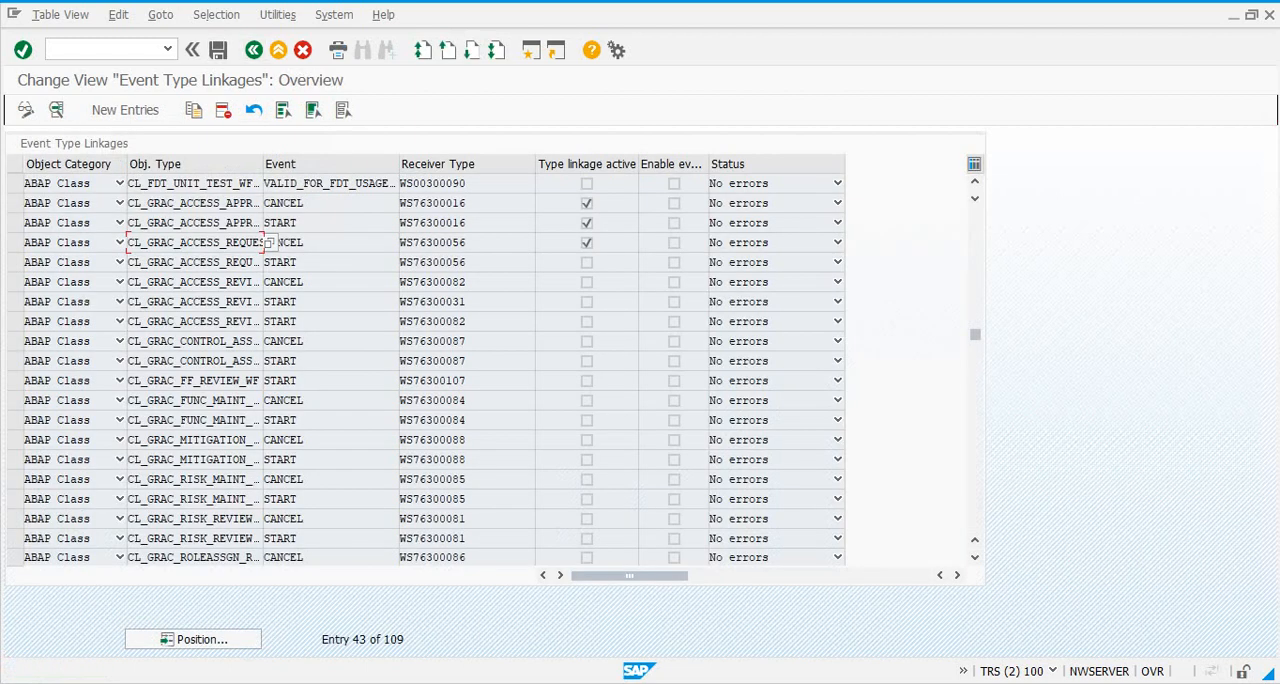
double_click(192, 262)
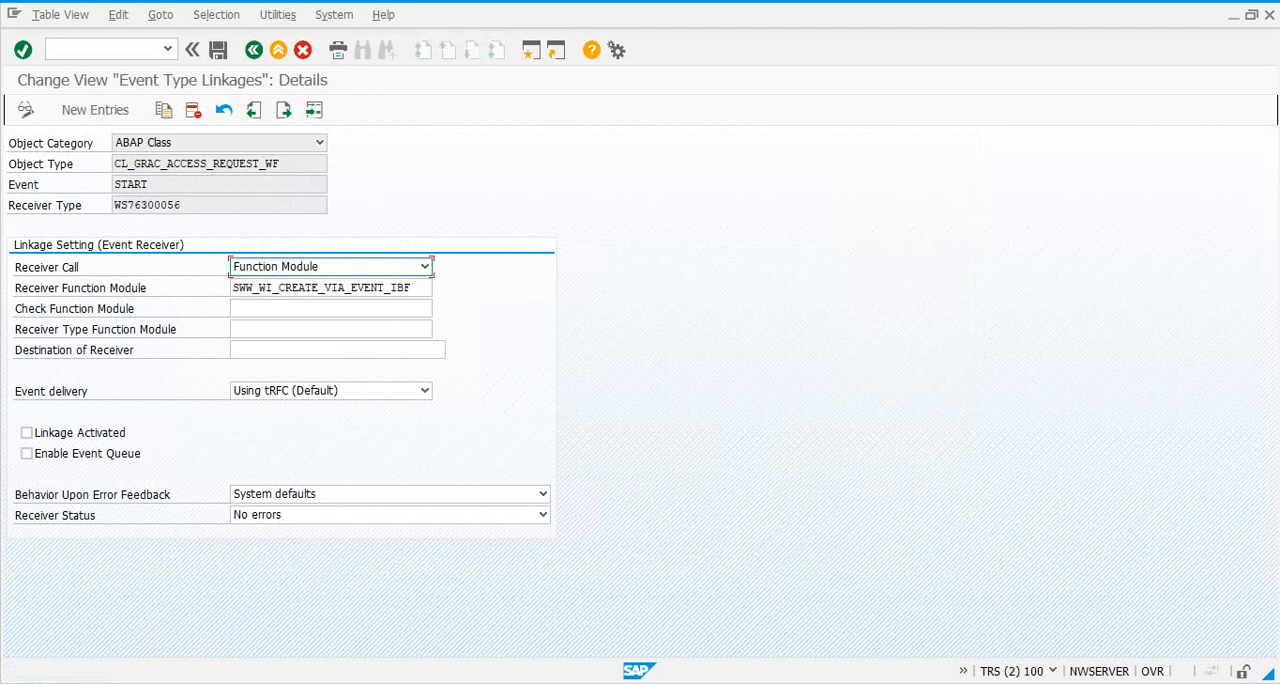
left_click(24, 432)
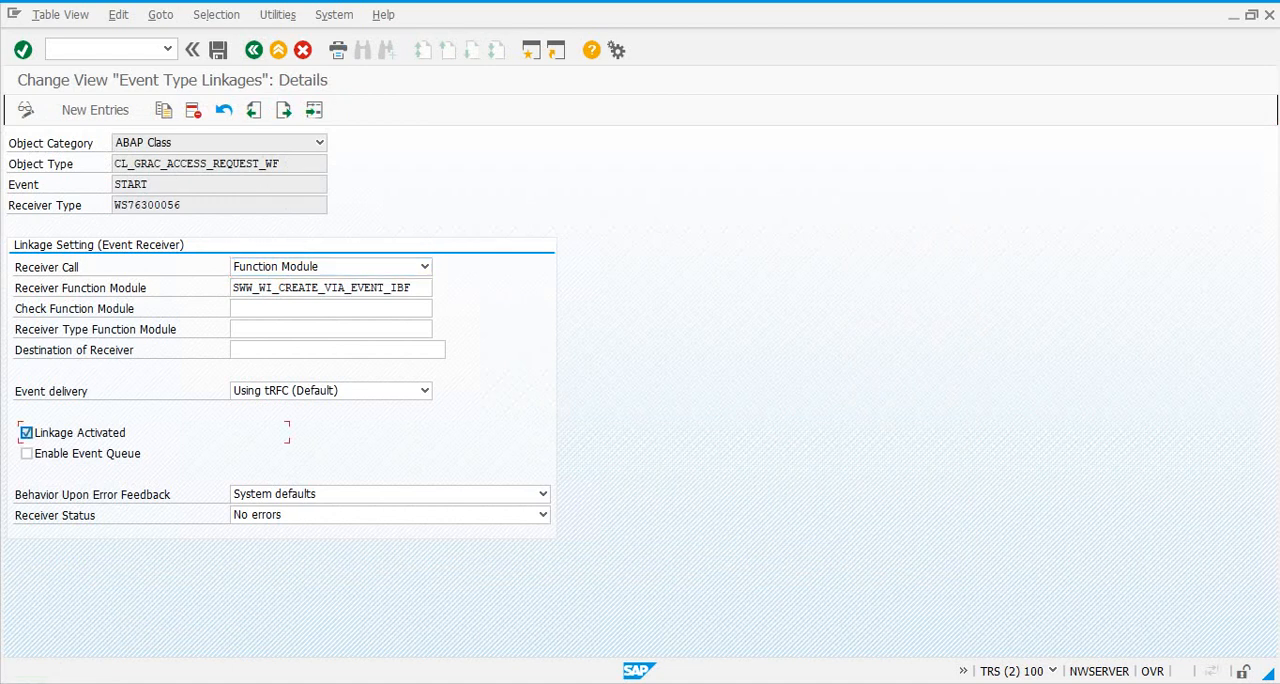
left_click(542, 494)
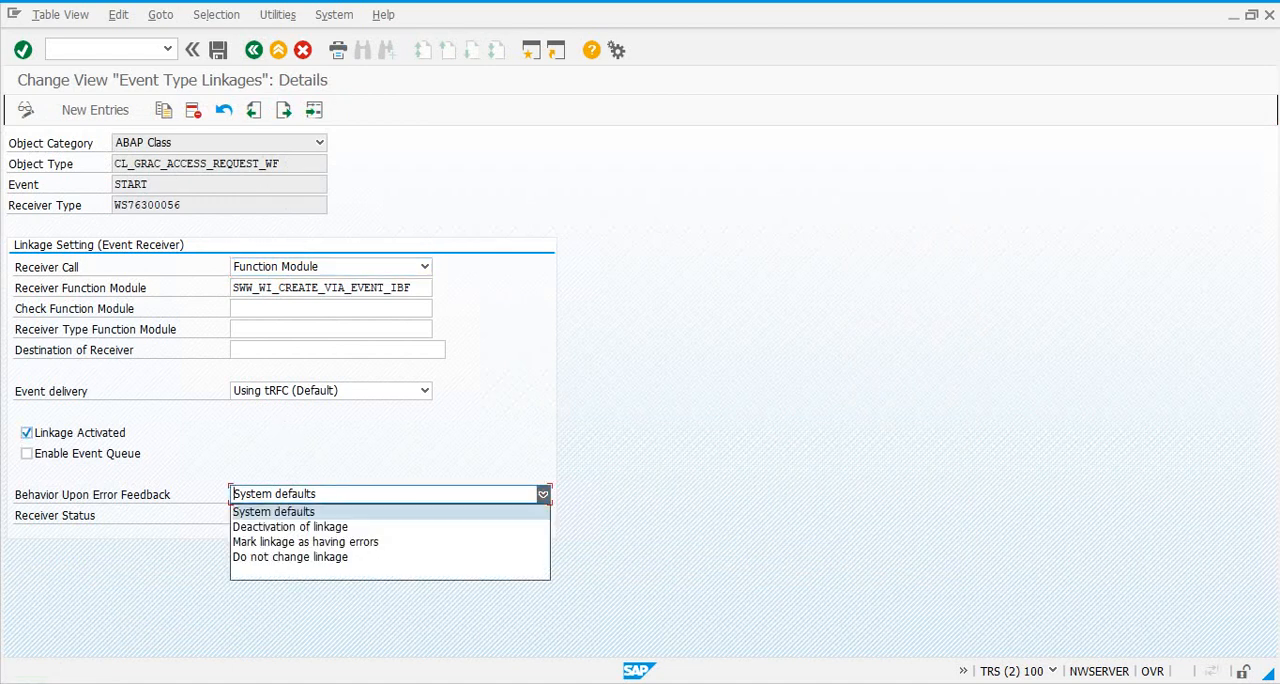
left_click(290, 556)
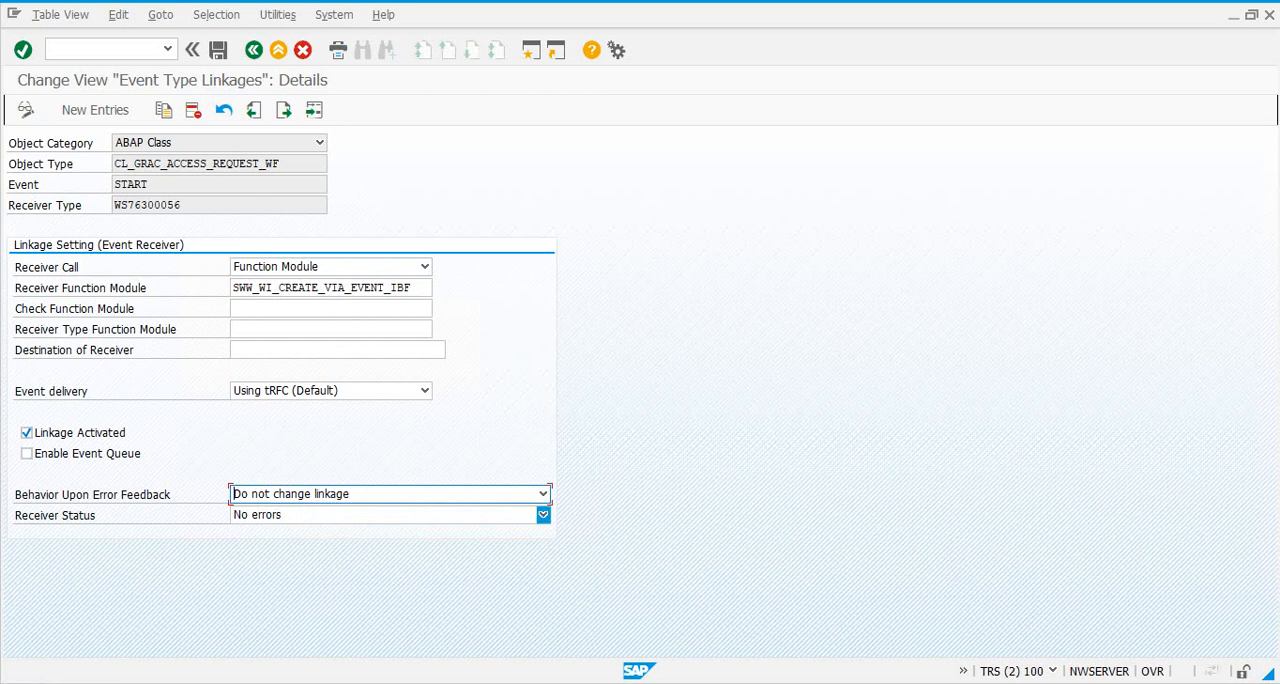
left_click(224, 48)
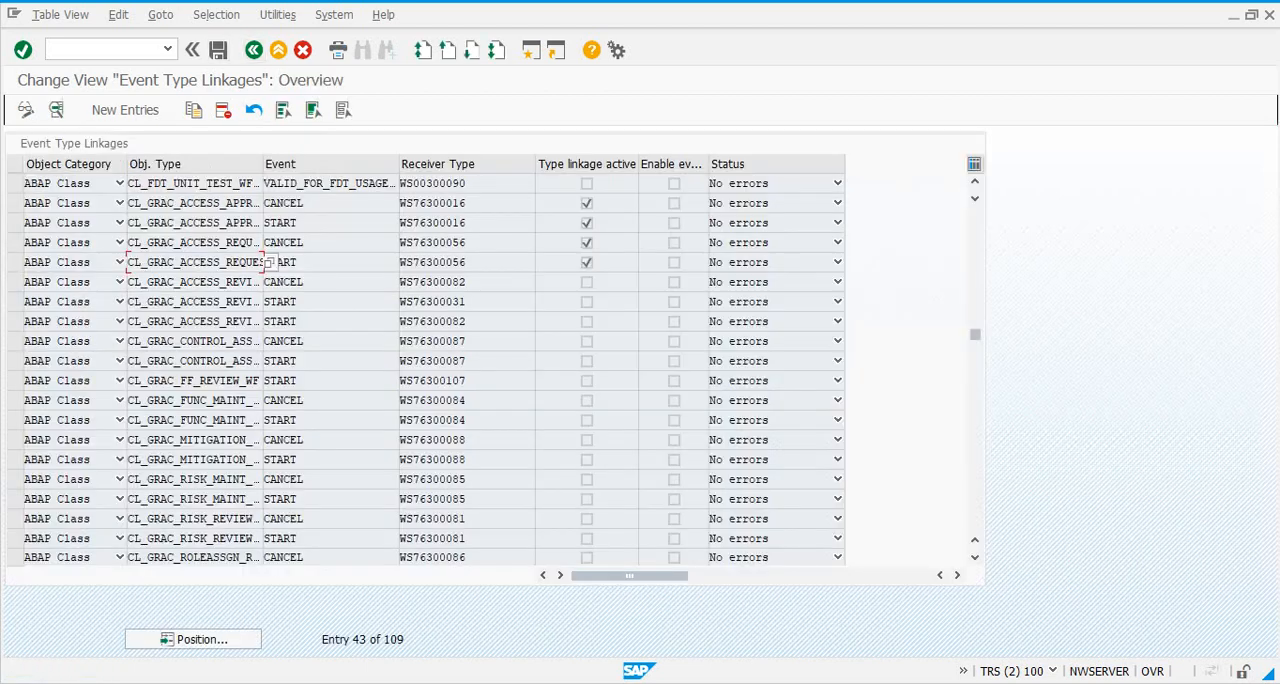
double_click(190, 262)
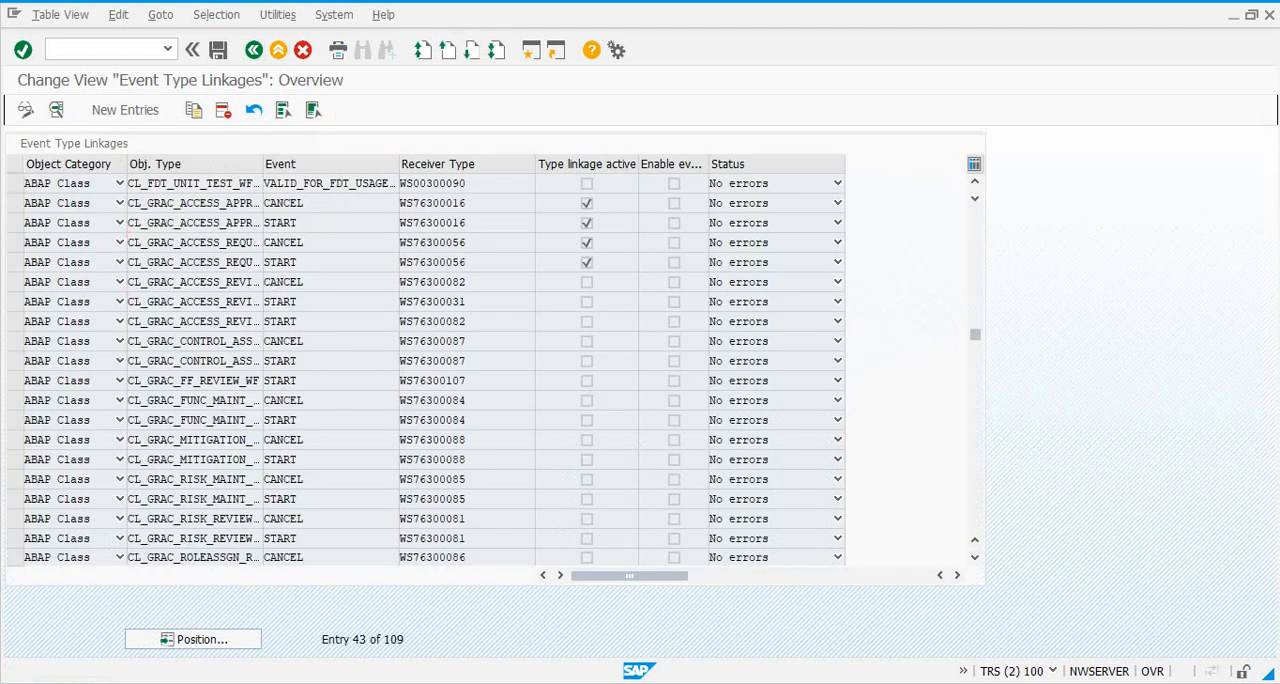
Activate the access review CANCEL and first START linkages with 'Do not change linkage'.
double_click(190, 280)
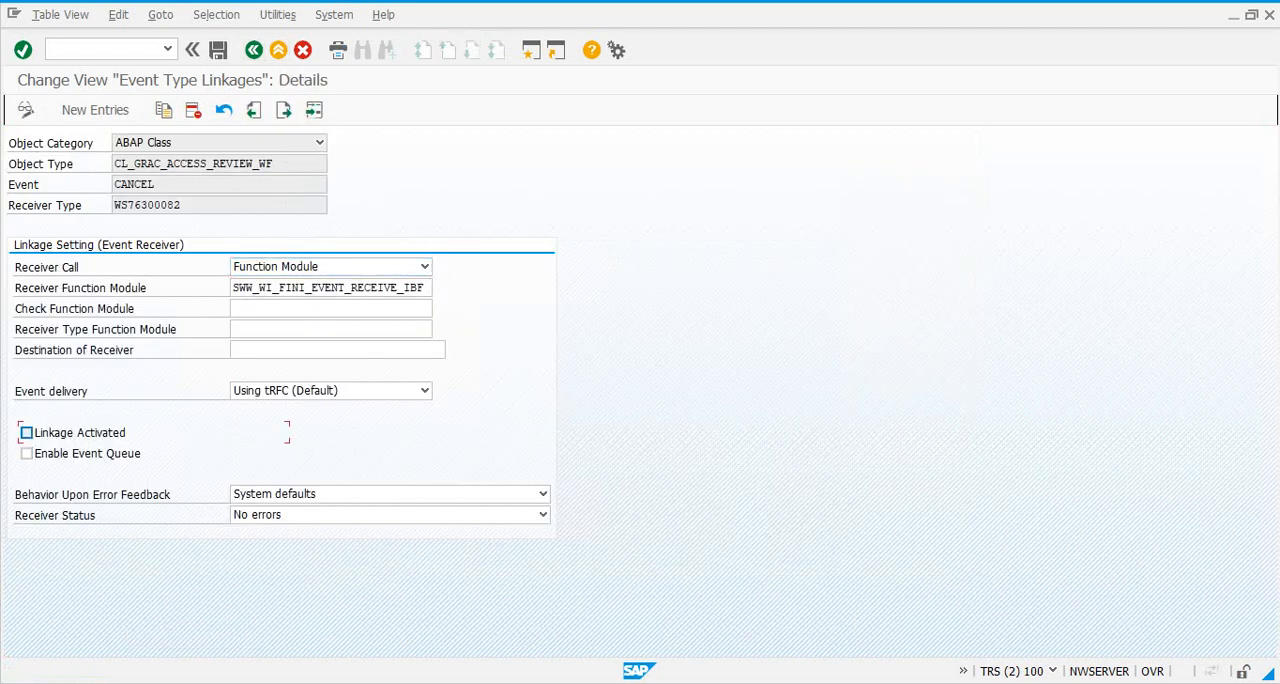
left_click(542, 492)
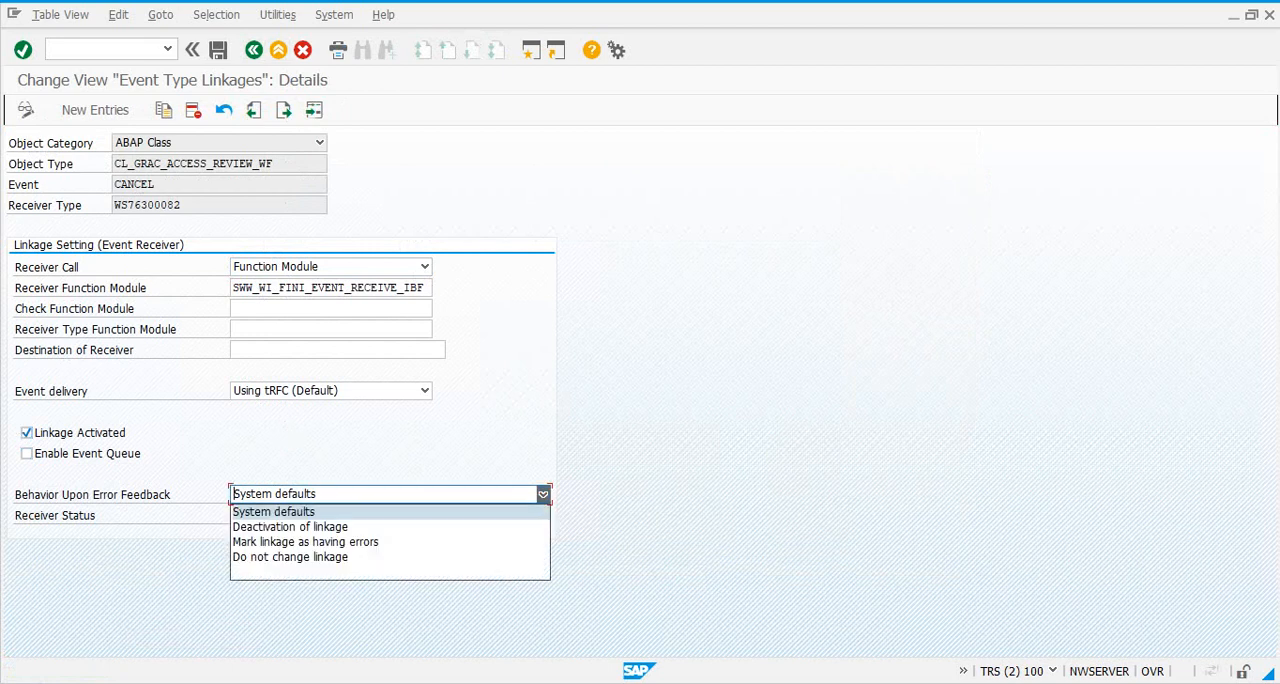
left_click(288, 556)
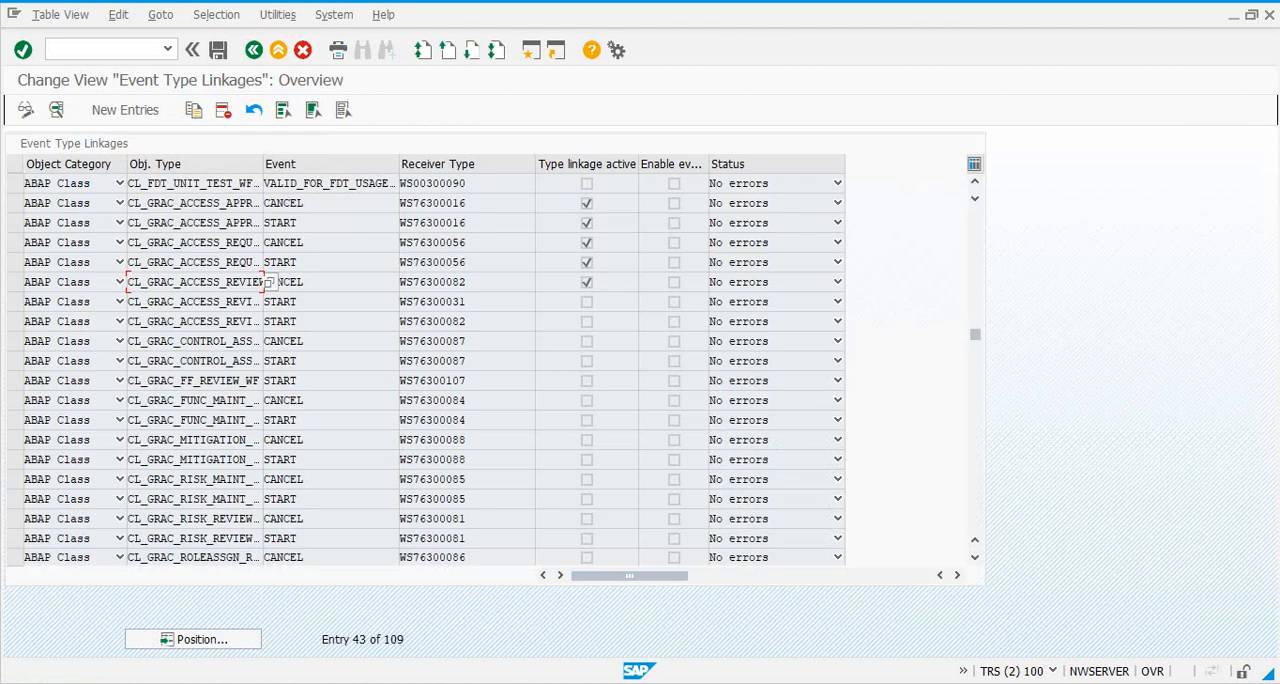
double_click(192, 300)
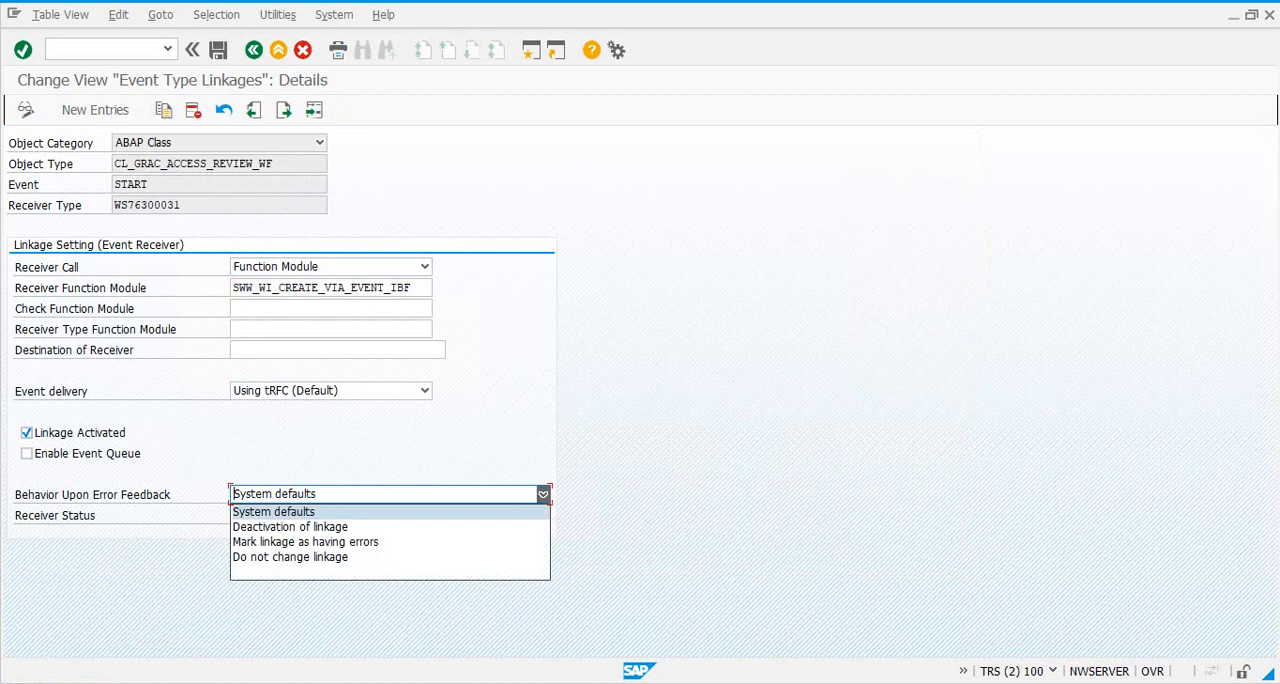
left_click(290, 556)
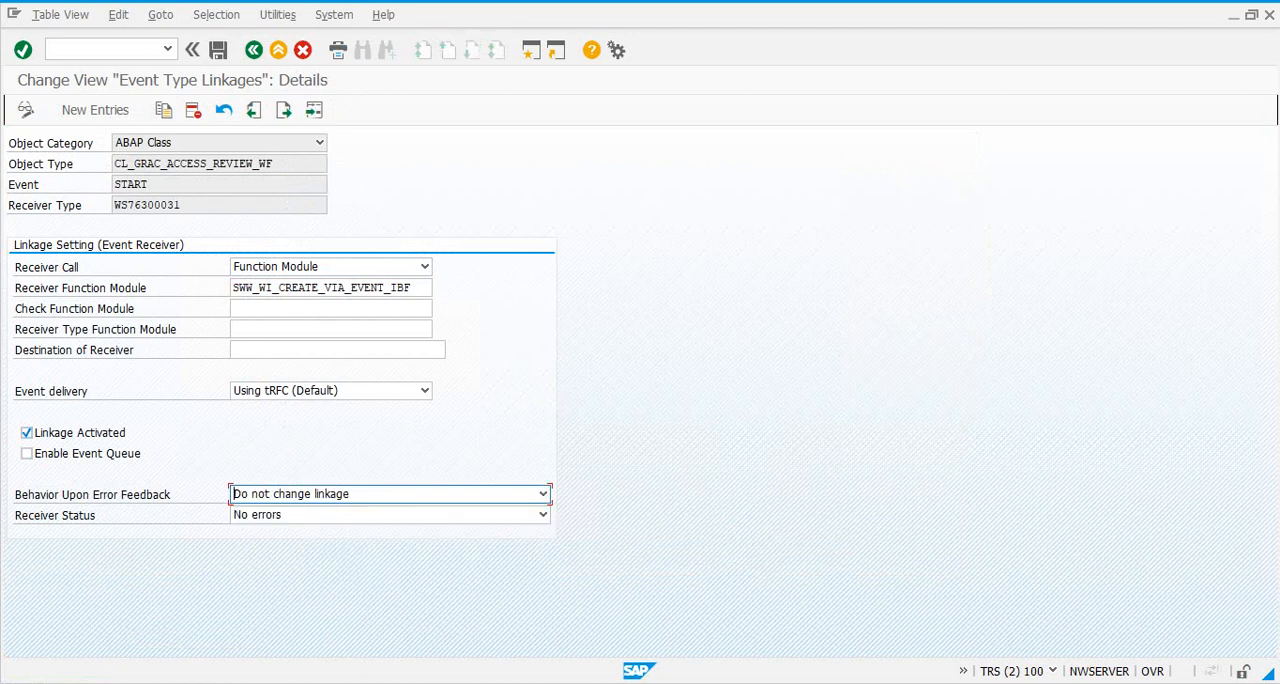
left_click(220, 50)
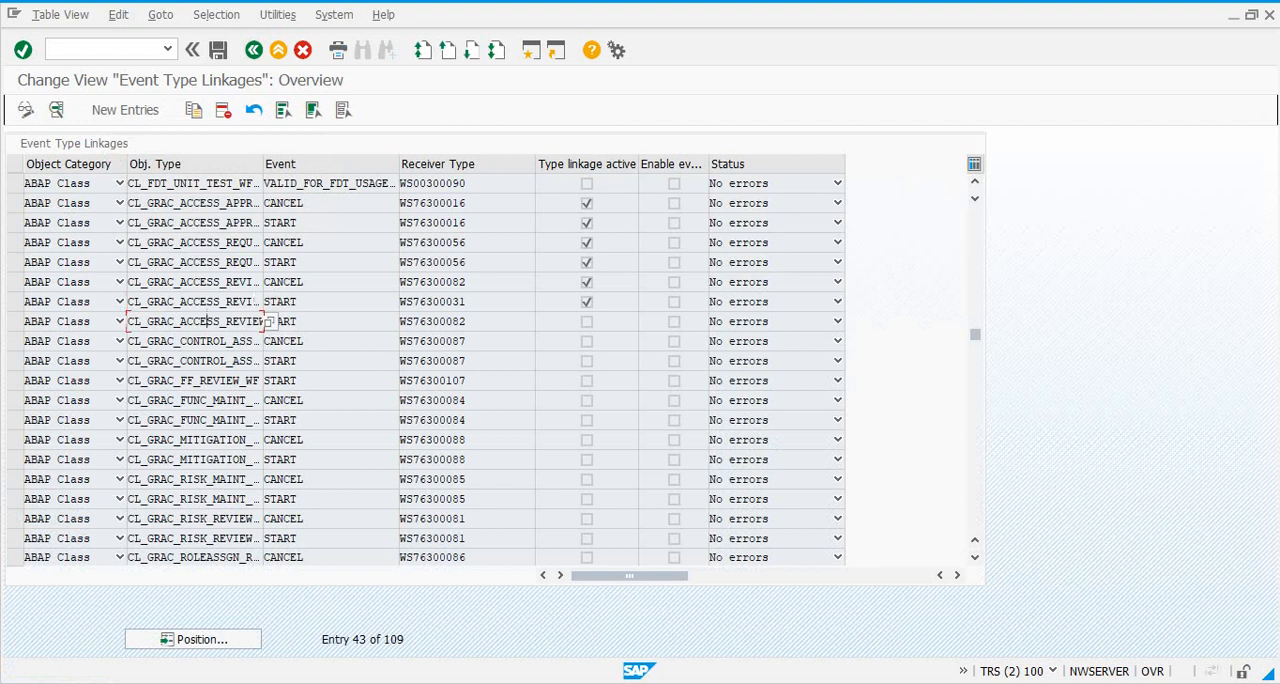
Activate the second access review START linkage with 'Do not change linkage' and return to the overview.
double_click(192, 320)
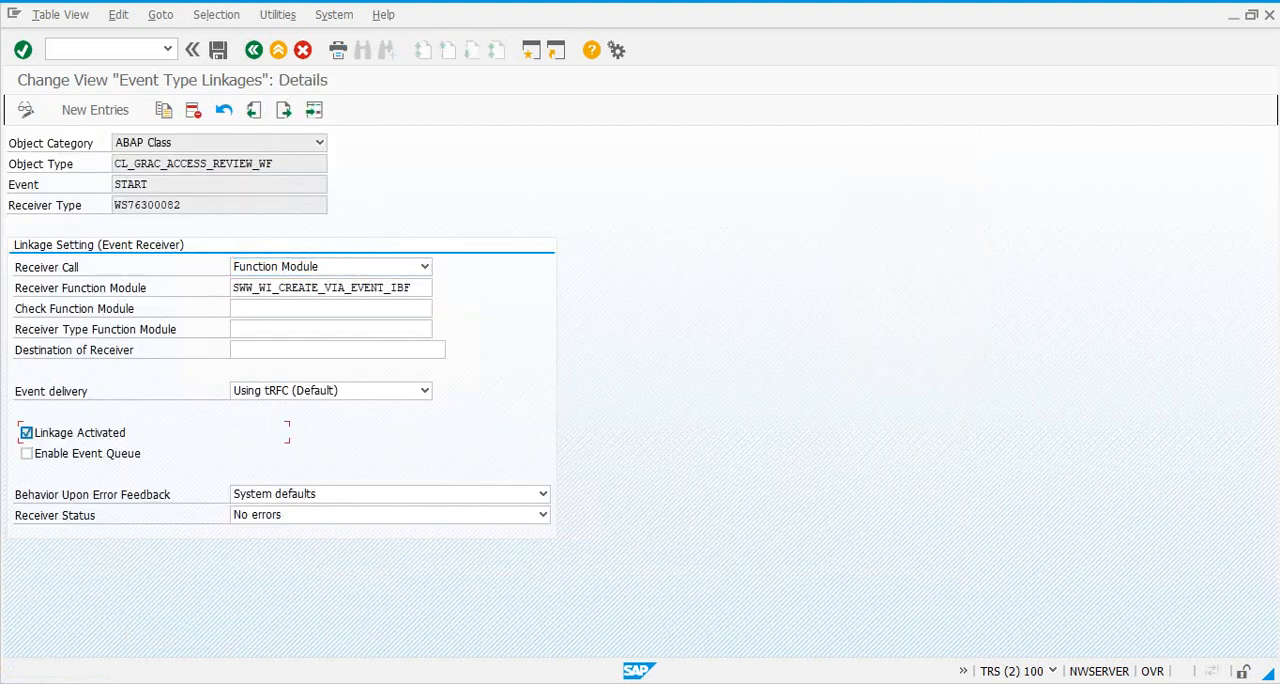
left_click(542, 494)
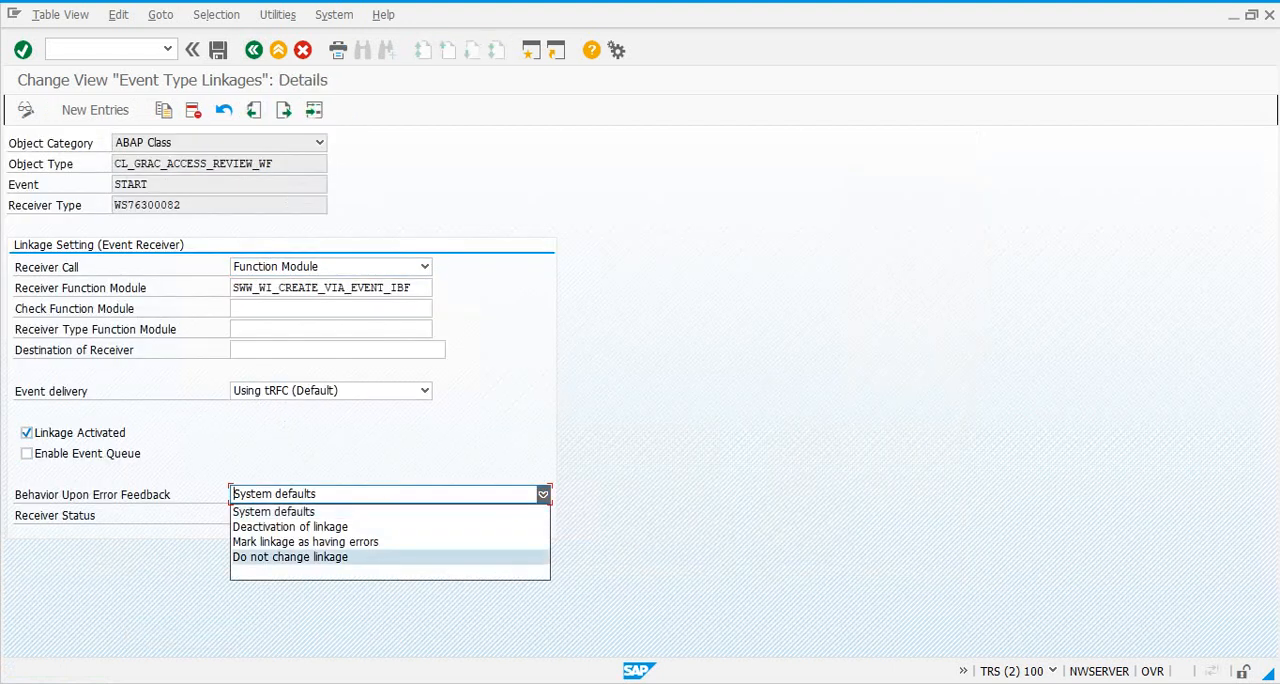
left_click(288, 556)
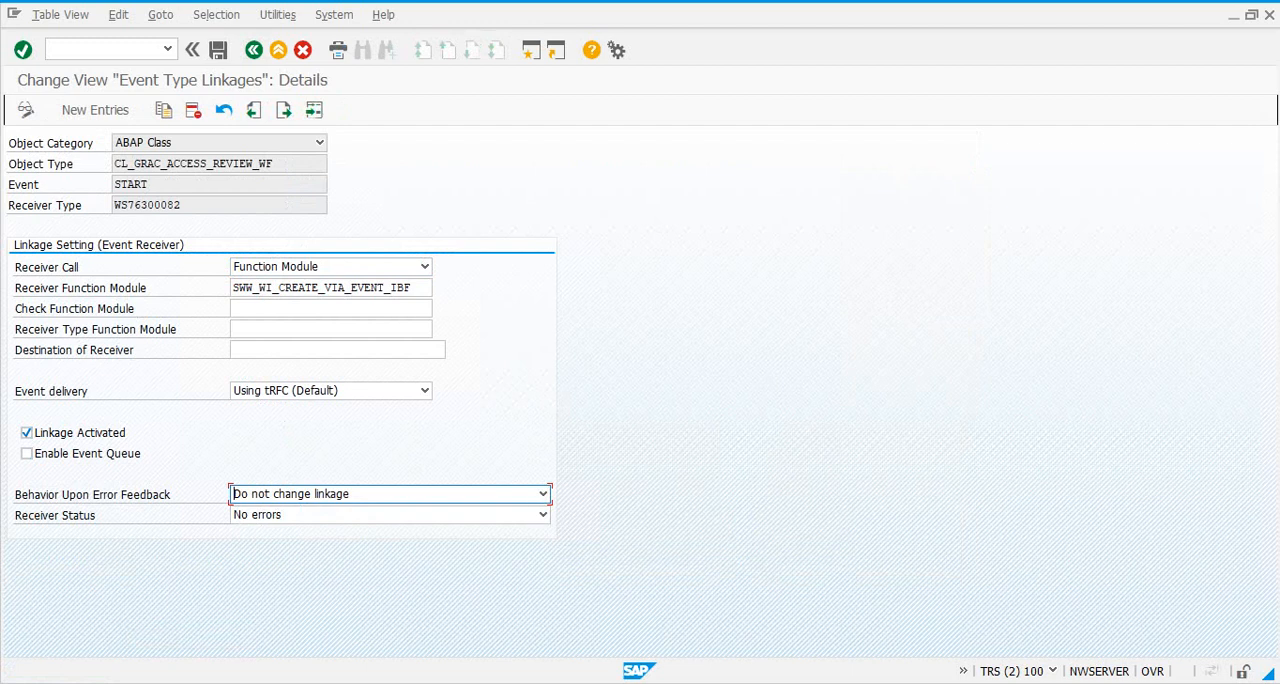
left_click(224, 50)
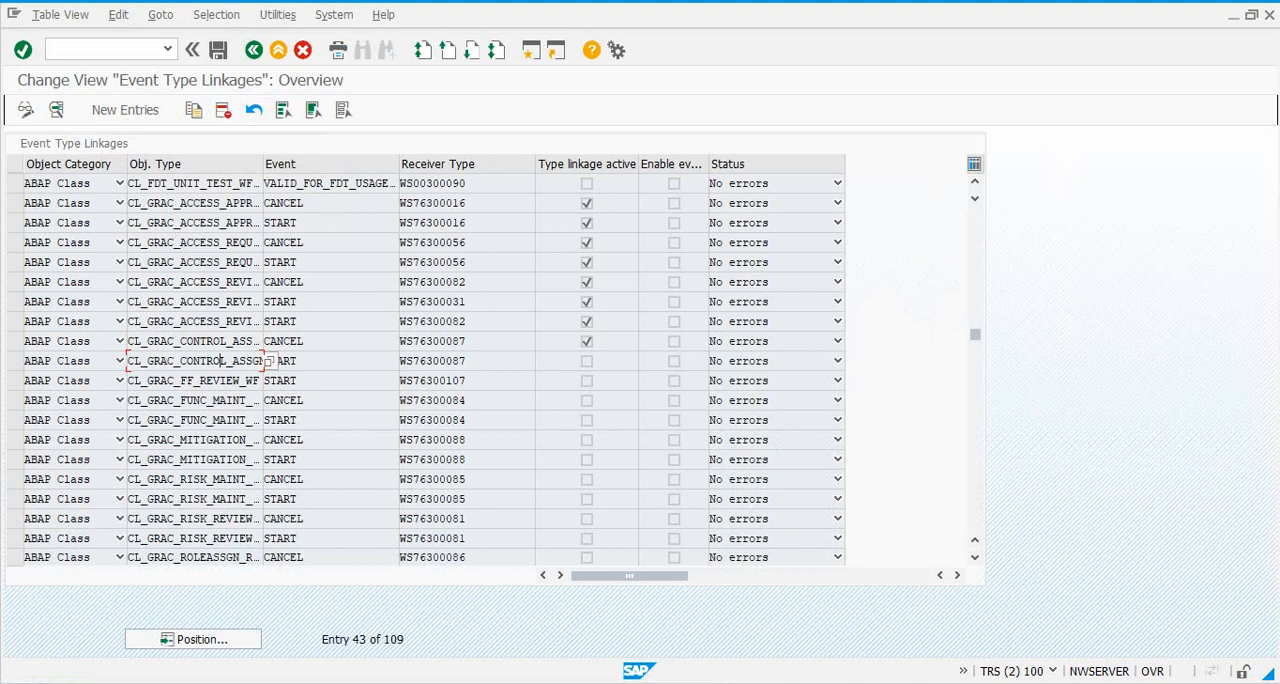
Activate the remaining GRAC linkages through CL_GRAC_SPM_AUDIT_REVIEW START and show the CL_GRAC_ROLEASSGN_REVIEW_WF CANCEL details.
scroll("down", 3)
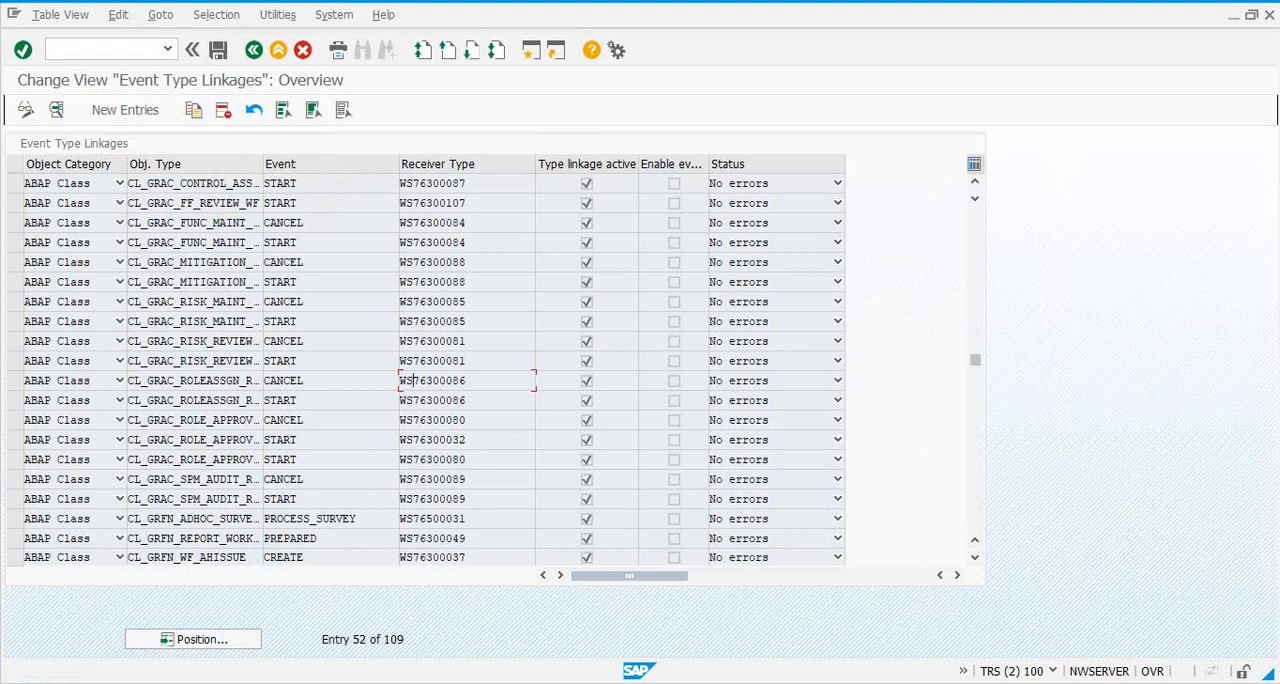
double_click(432, 380)
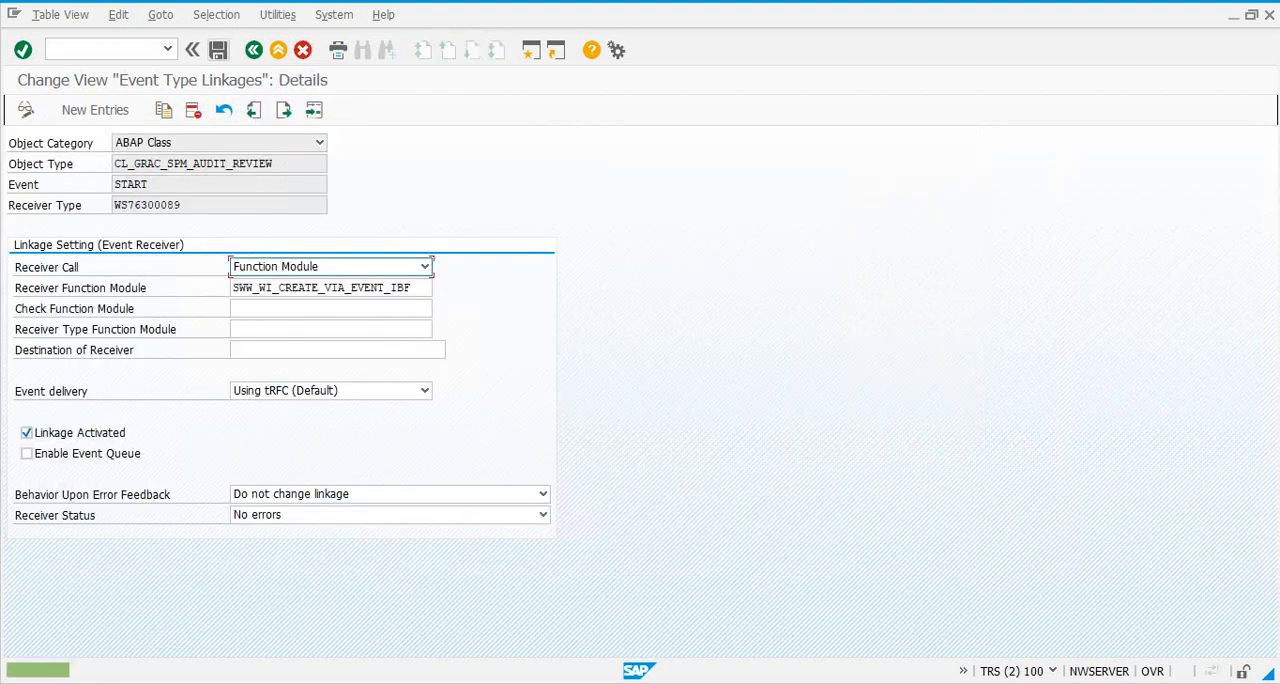
left_click(256, 110)
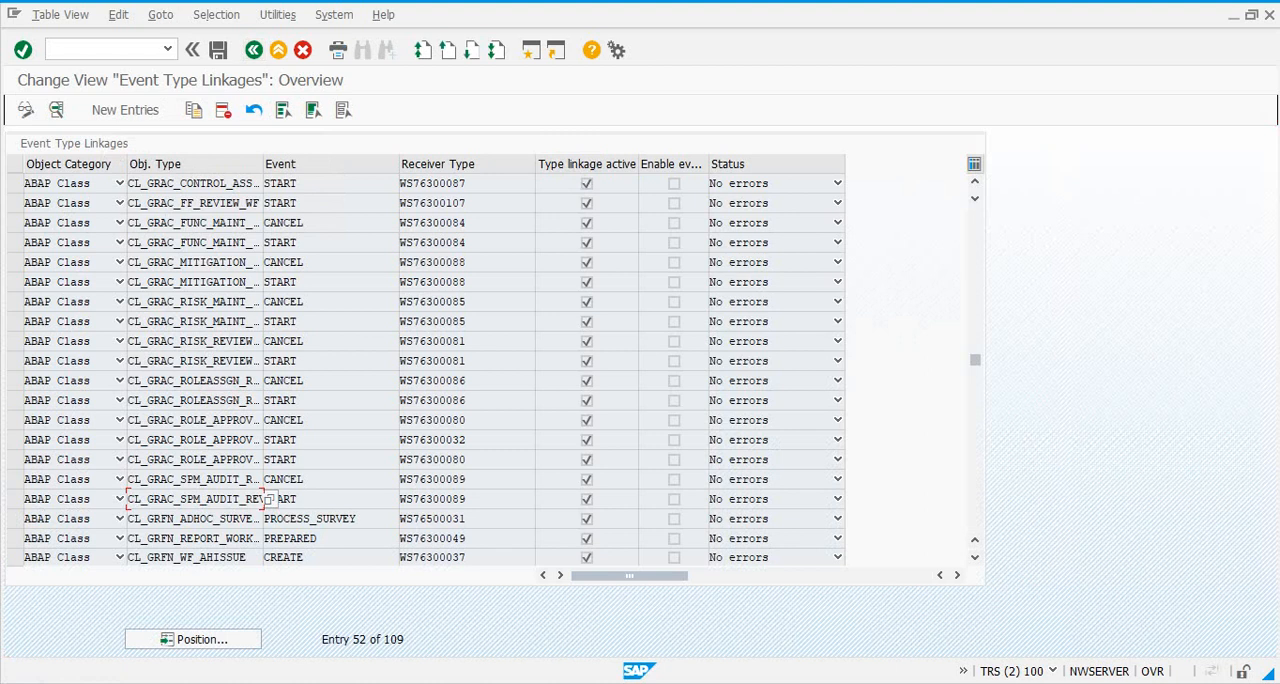
double_click(192, 380)
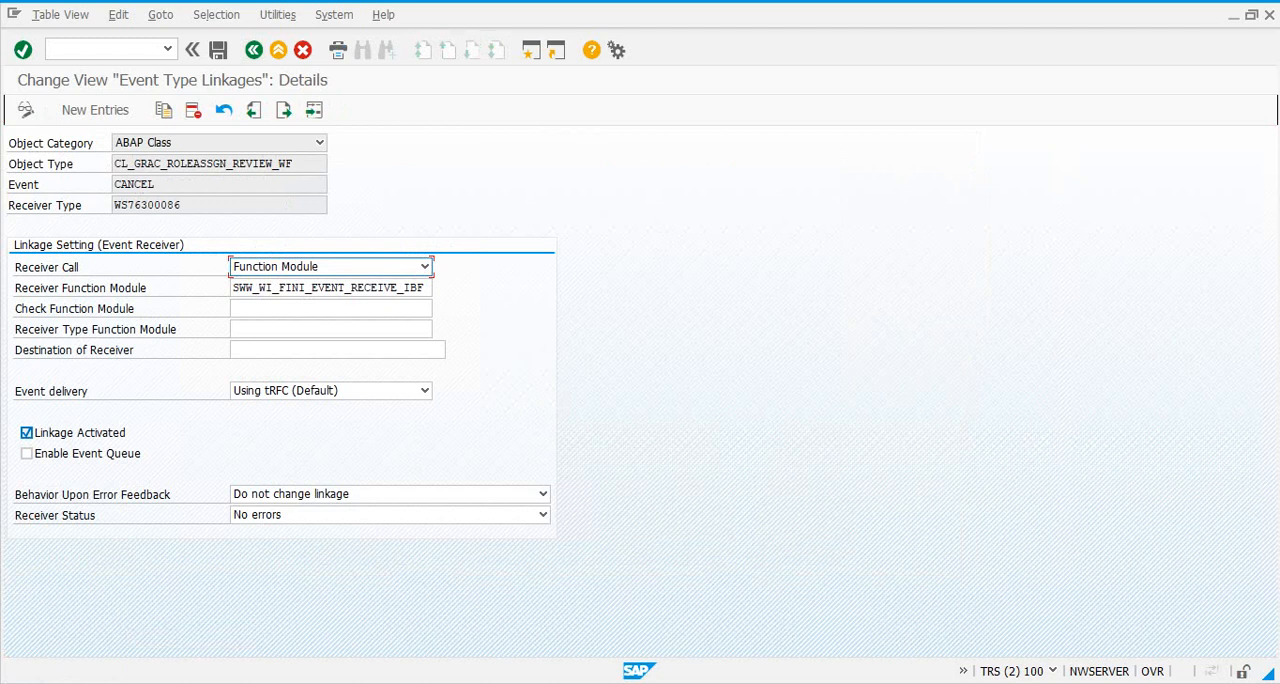